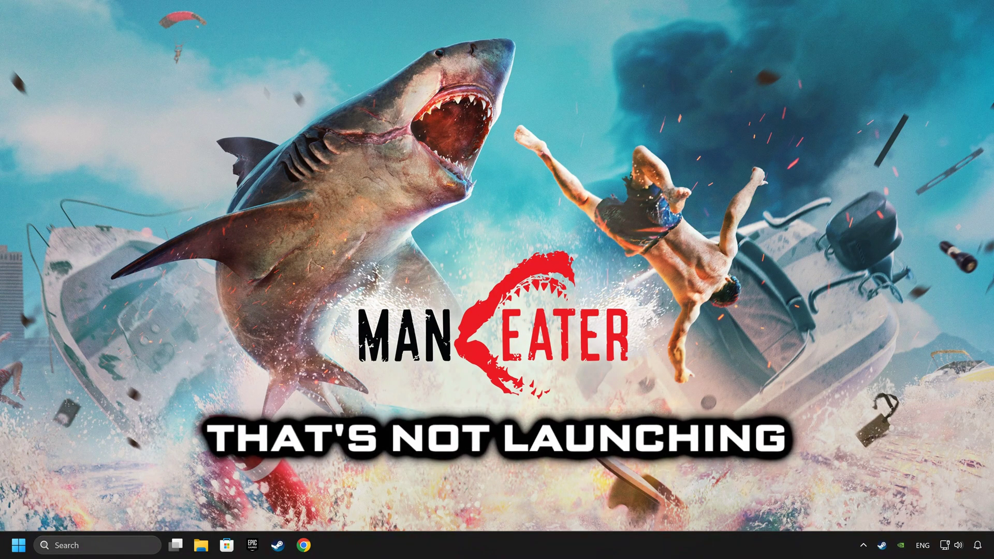
Search the taskbar for 'device manager' and launch Device Manager
click(18, 544)
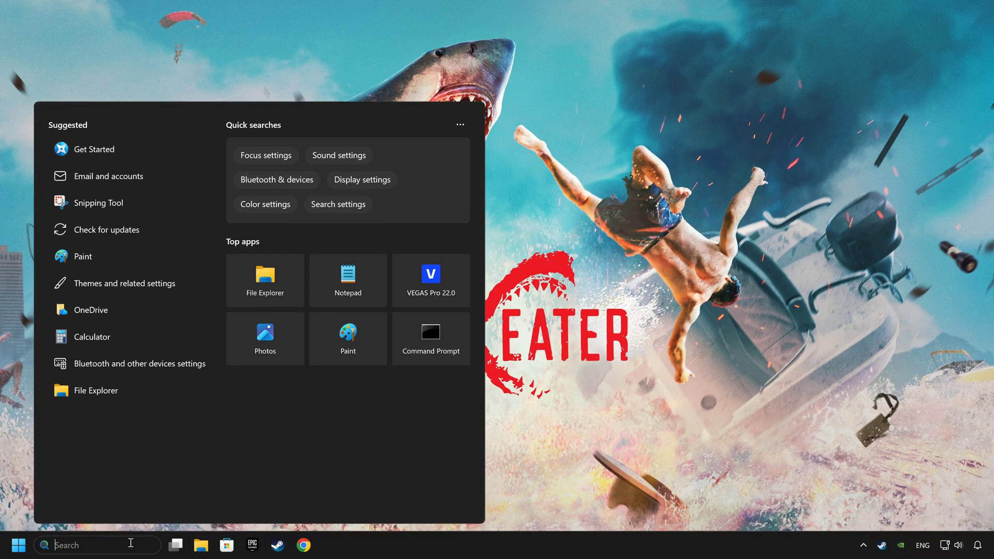
text(device manager)
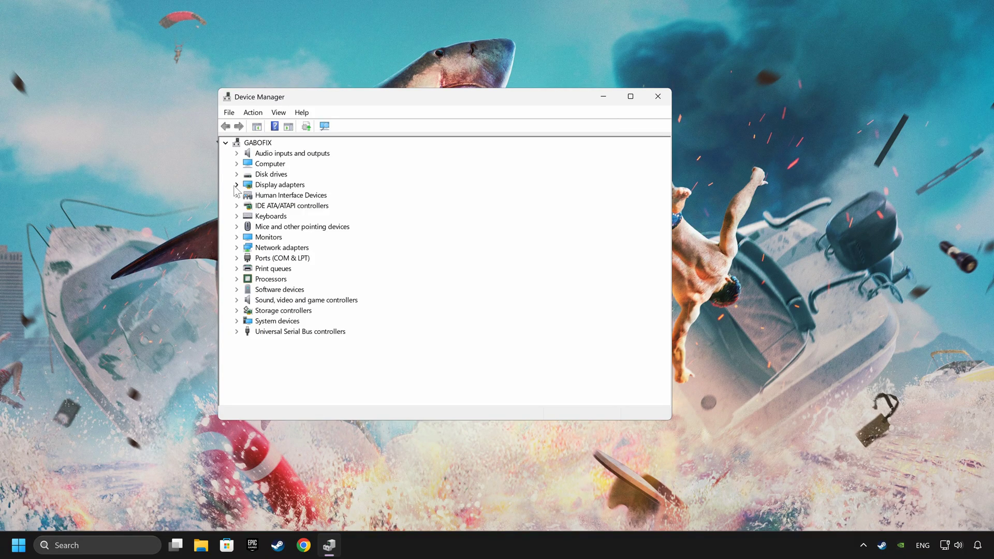
Under Display adapters, start an automatic driver update for the NVIDIA GeForce RTX 4060
click(236, 184)
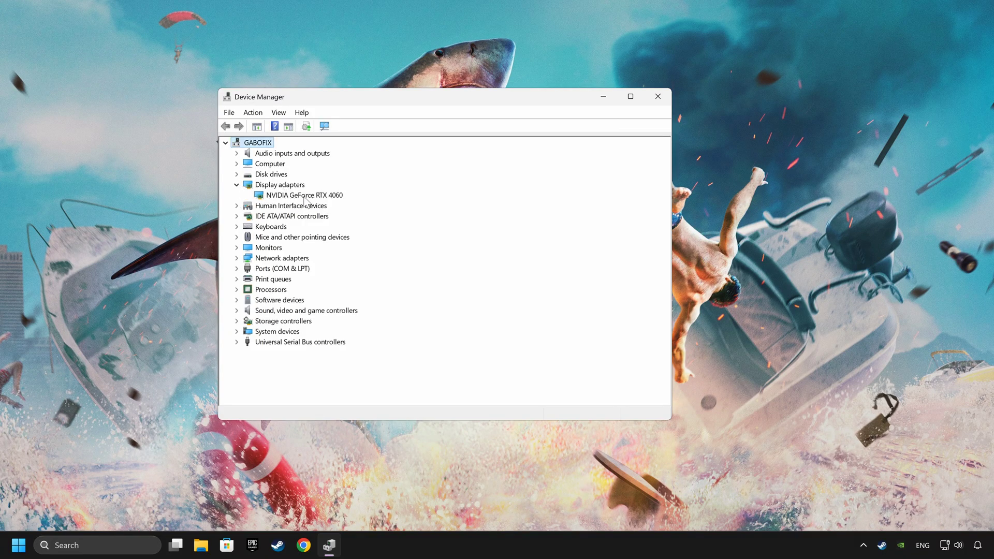
right_click(302, 194)
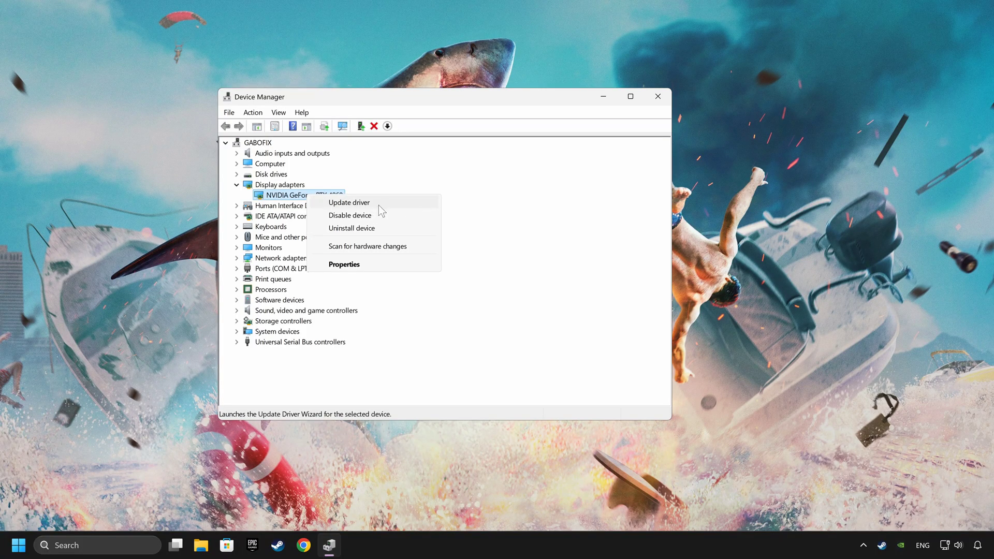
click(348, 202)
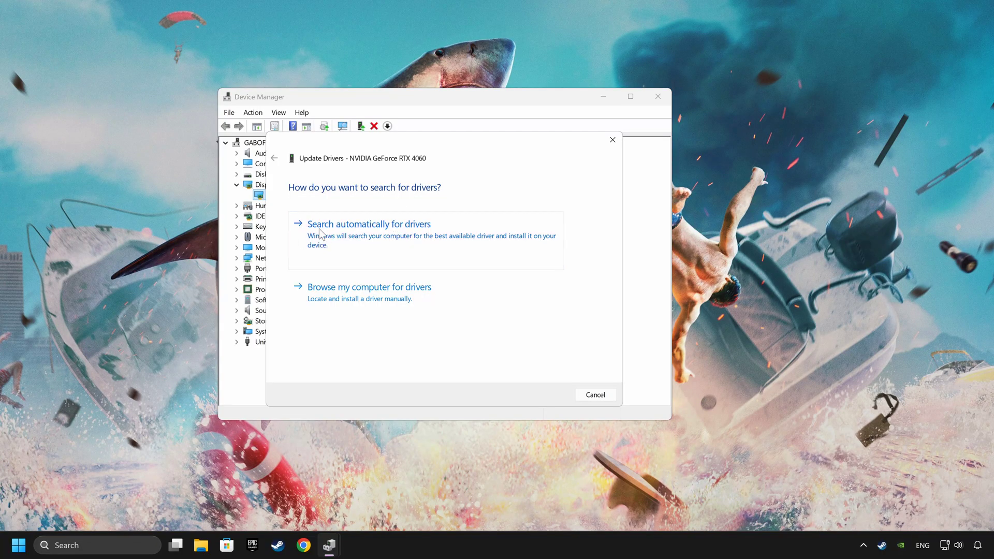
mouse_move(408, 236)
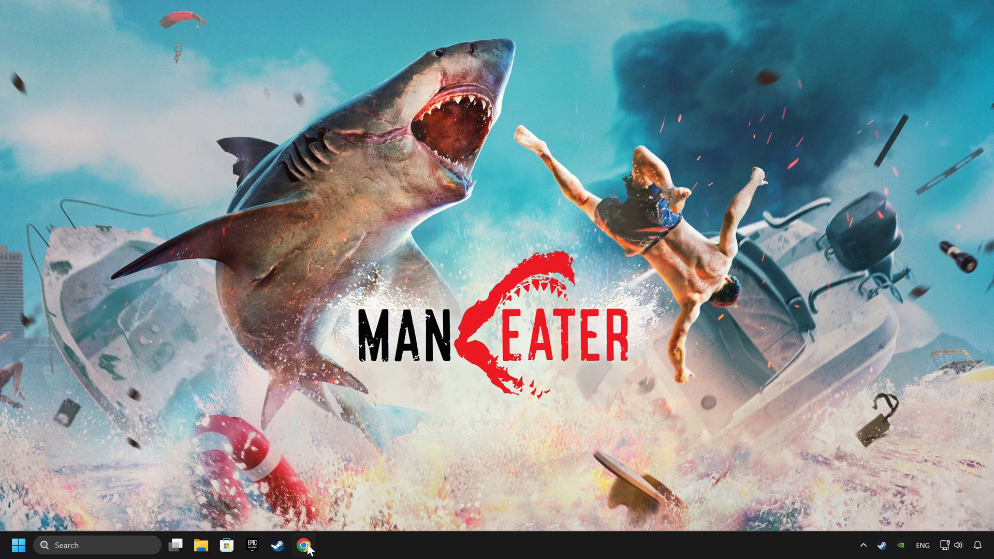
Search Chrome for the NVIDIA App page and download its installer
click(303, 545)
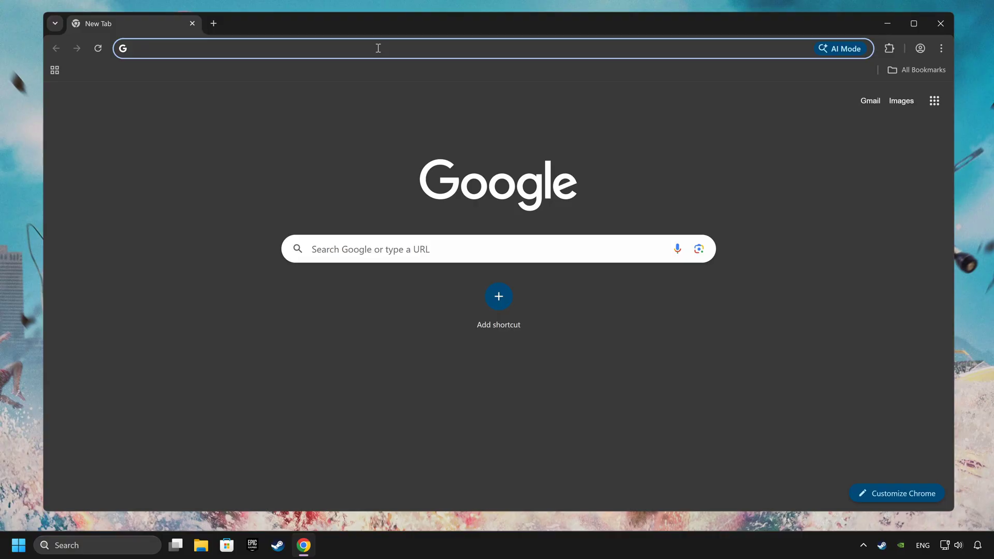
text(nvidia app download)
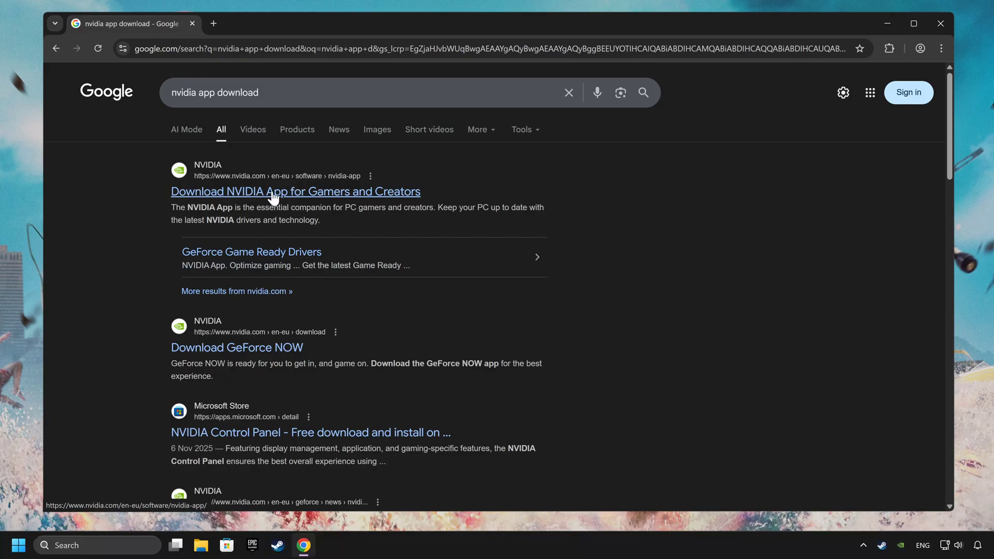
click(295, 191)
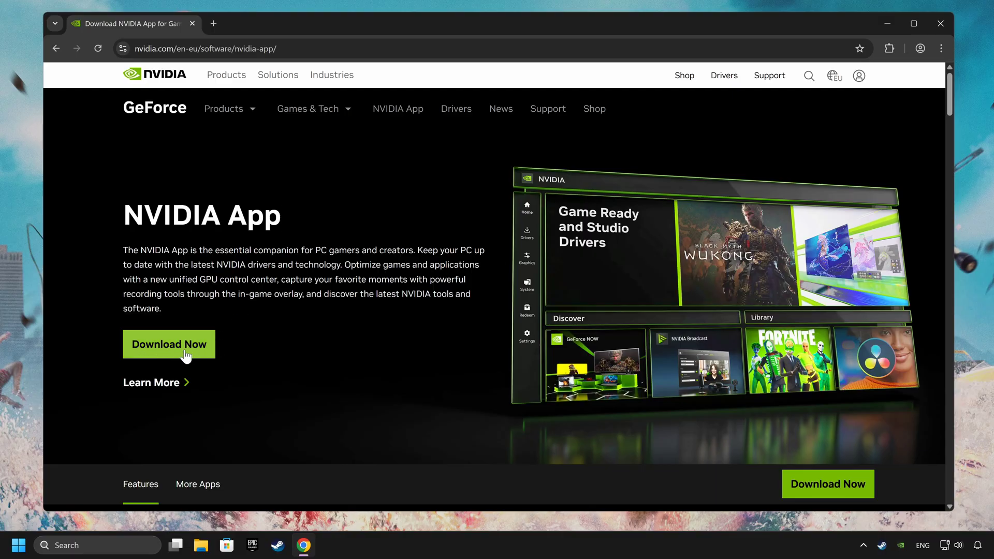
mouse_move(169, 344)
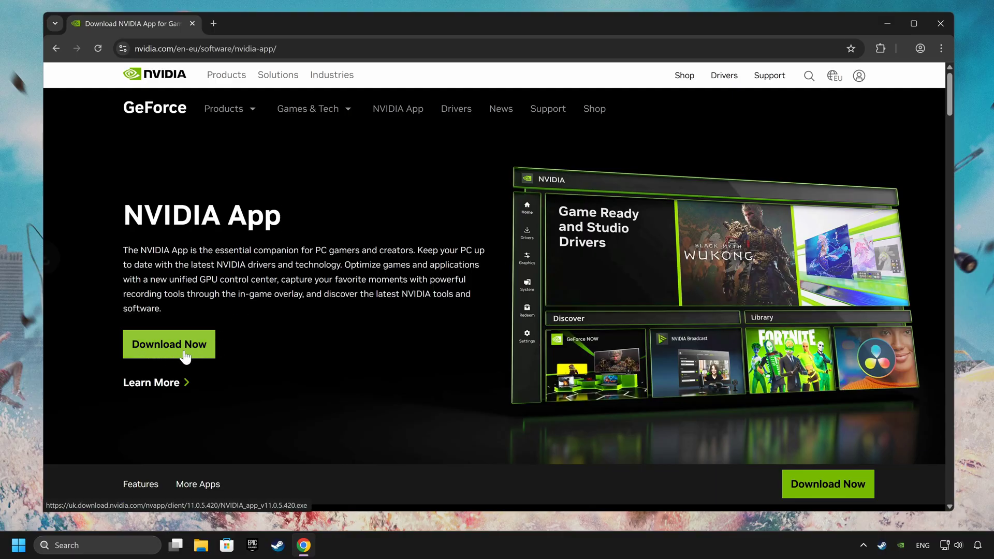
click(169, 344)
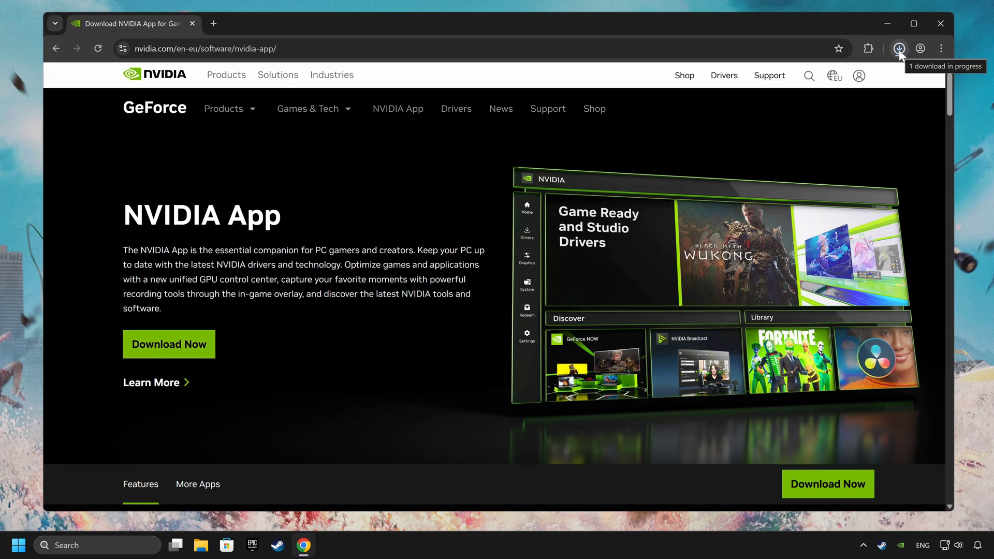
Run the NVIDIA App installer, accept terms, keep Game Ready drivers and game optimization on
click(899, 48)
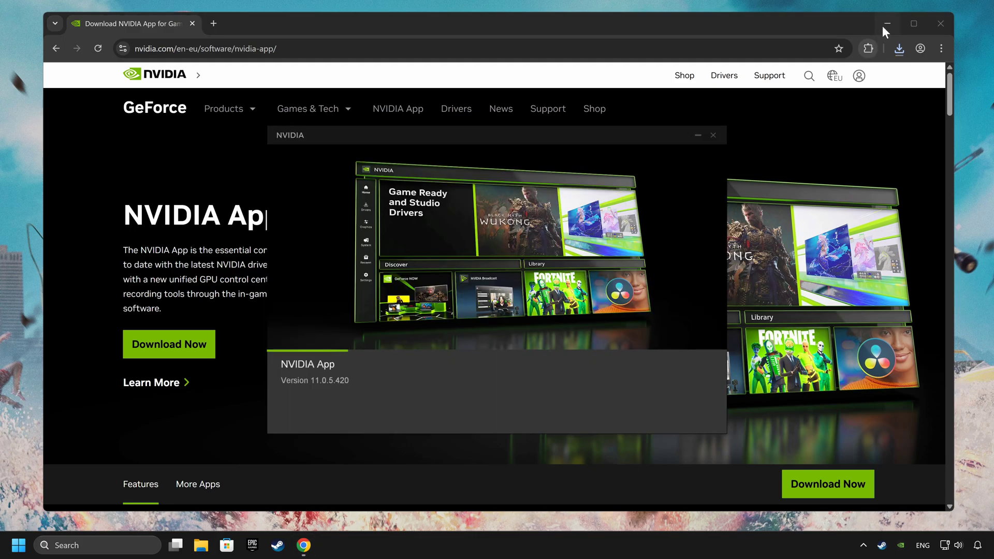
click(887, 24)
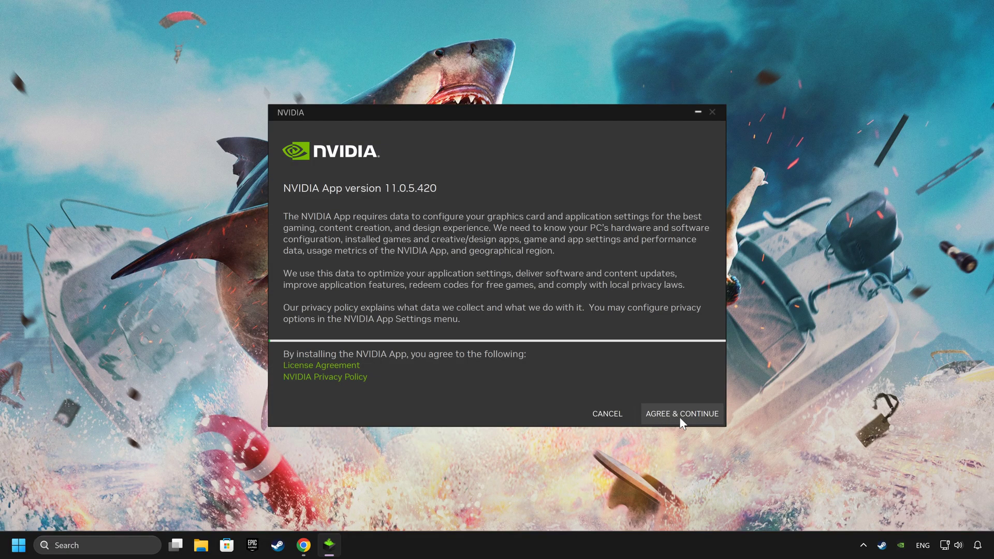
click(681, 413)
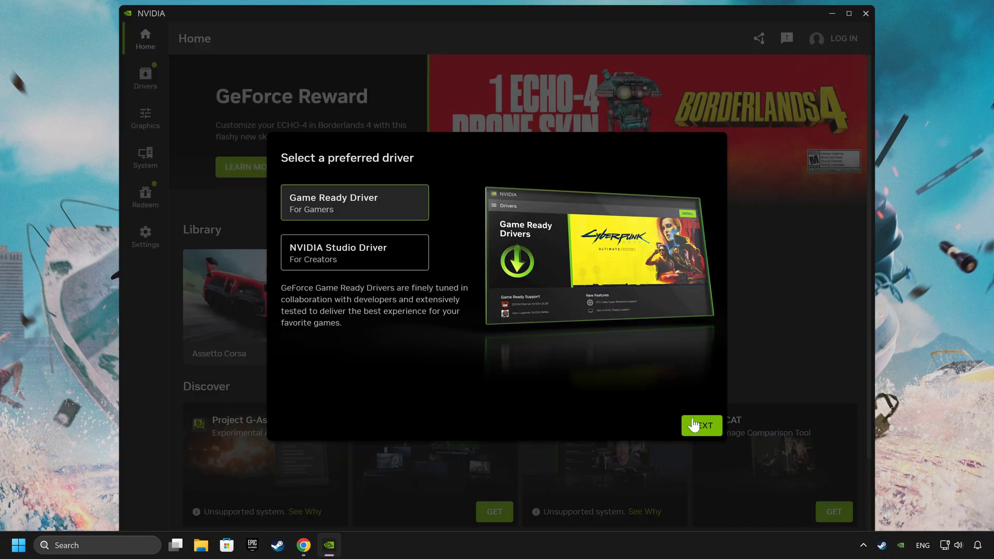
click(700, 426)
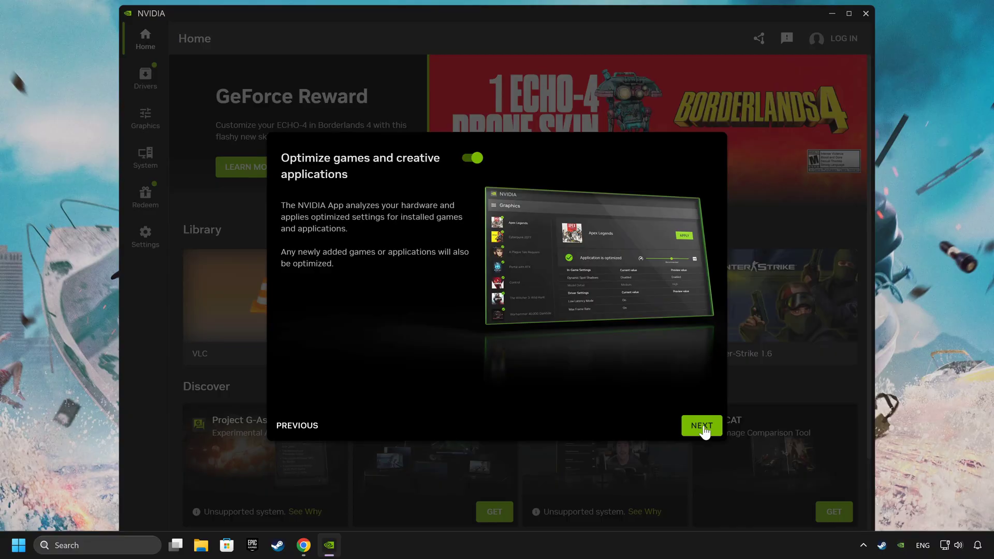
click(701, 425)
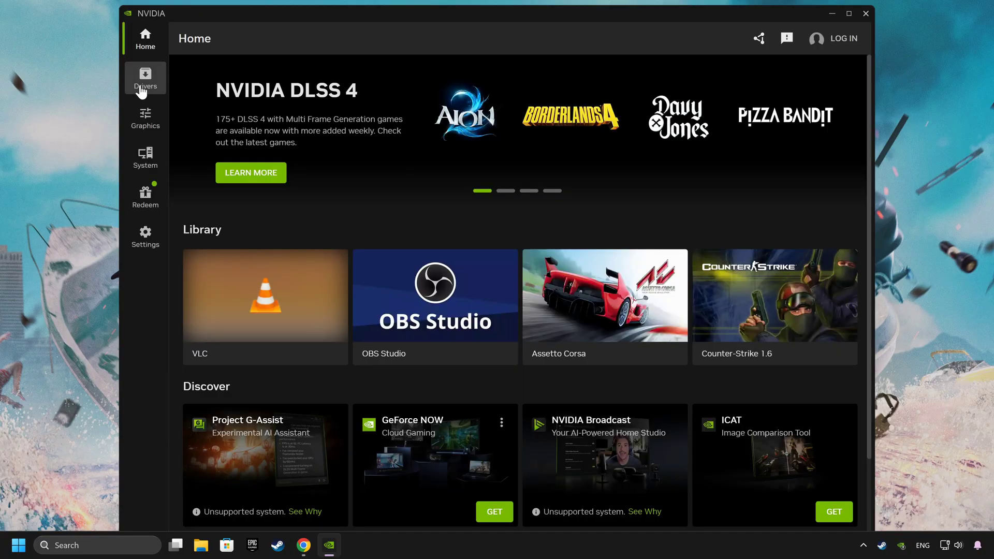
Check the Drivers page, which offers GeForce Game Ready Driver 581.80
click(145, 77)
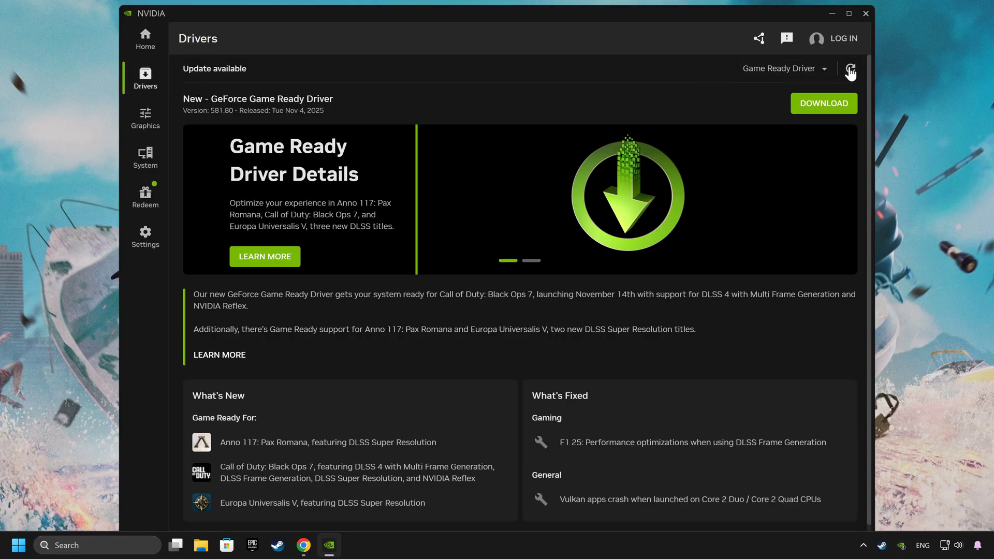
mouse_move(850, 70)
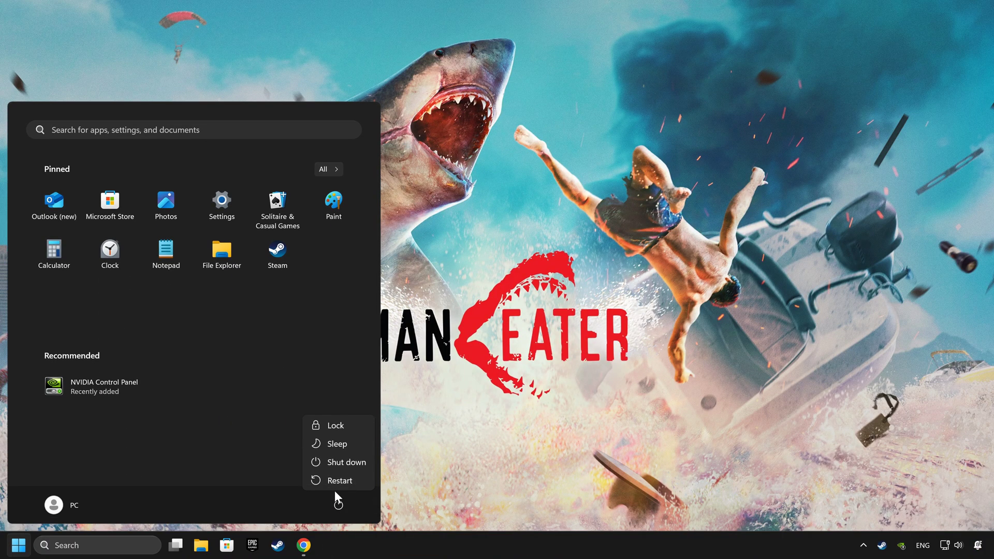
mouse_move(339, 483)
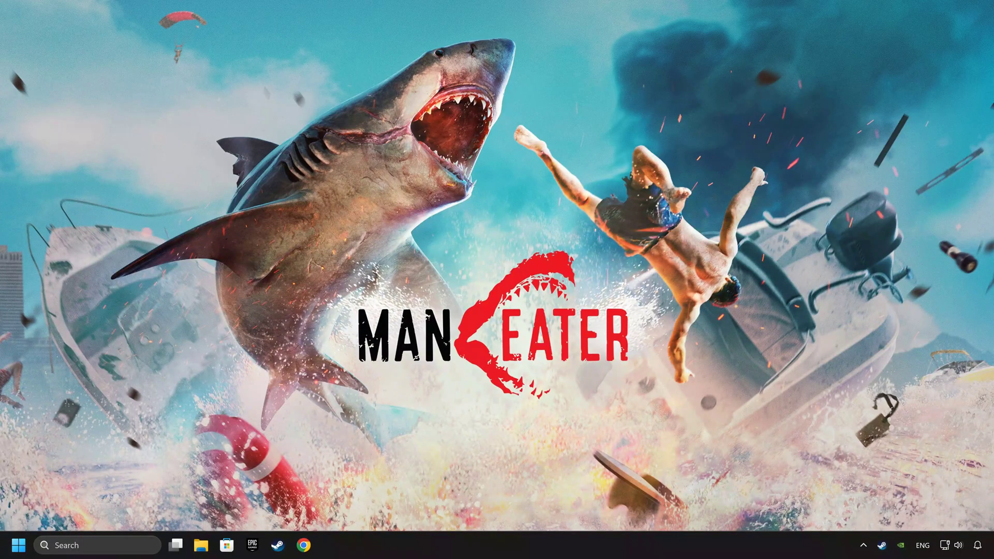
Search for 'graphics settings' and land on System > Display > Graphics
text(game Bar)
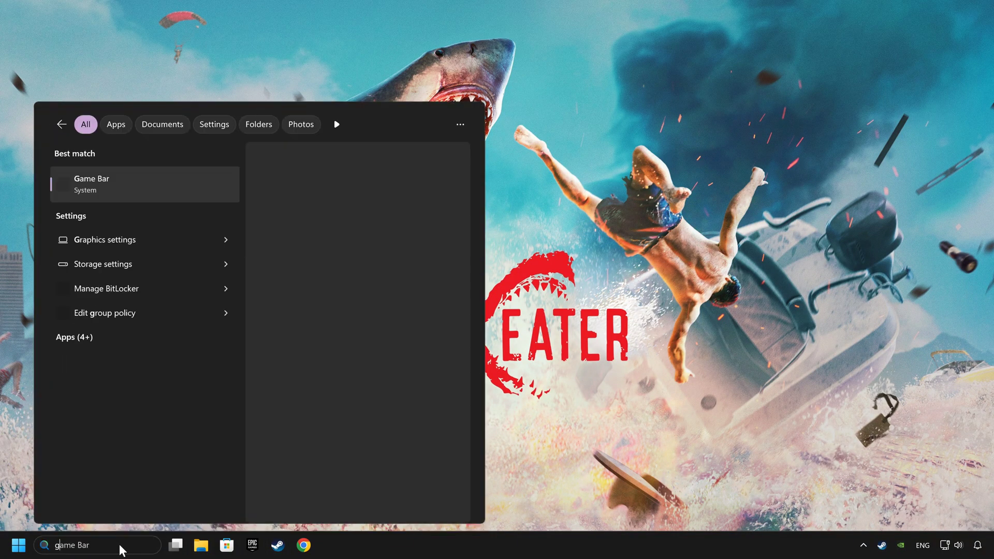
text(graphics settings)
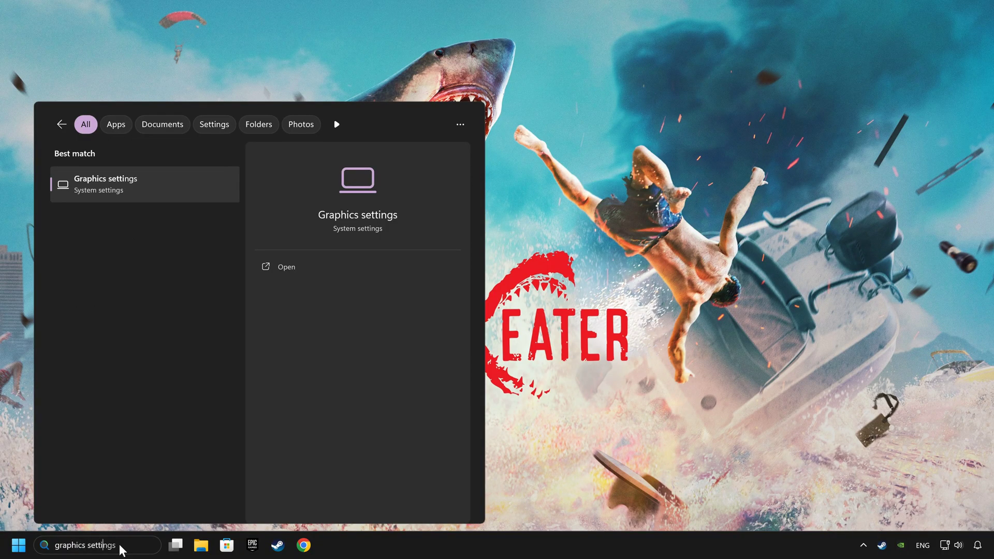
mouse_move(151, 195)
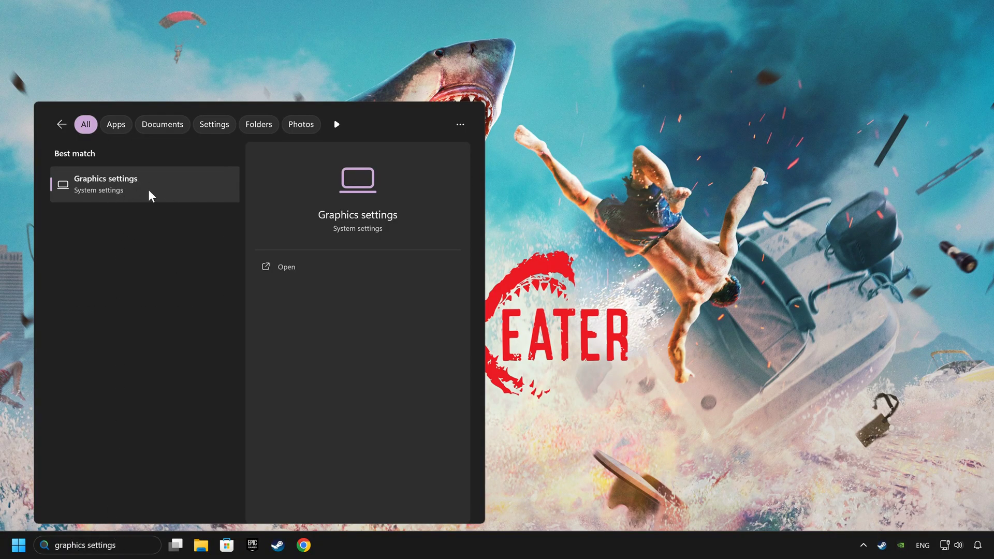
click(285, 266)
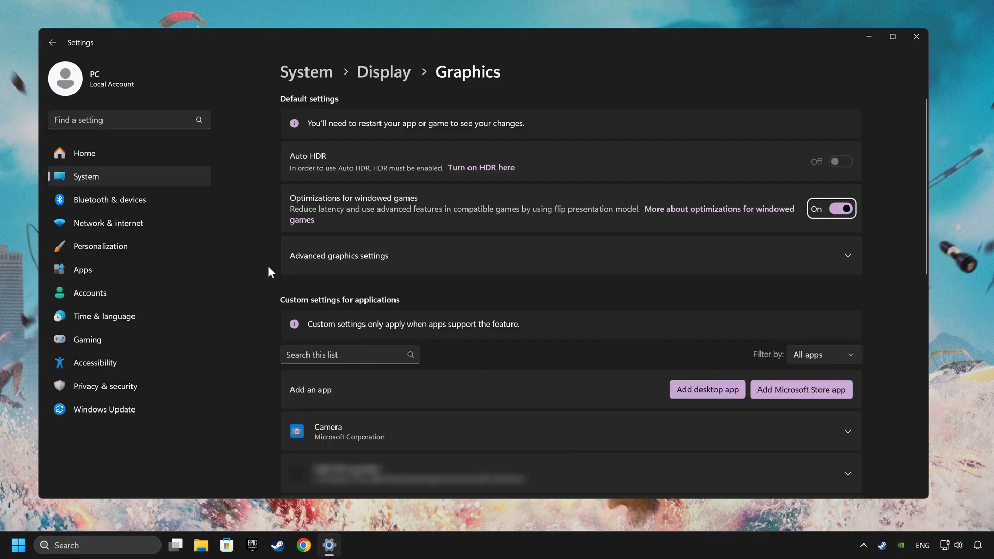
Set the game's GPU preference to High Performance (NVIDIA GeForce RTX 4060)
scroll(down, 3)
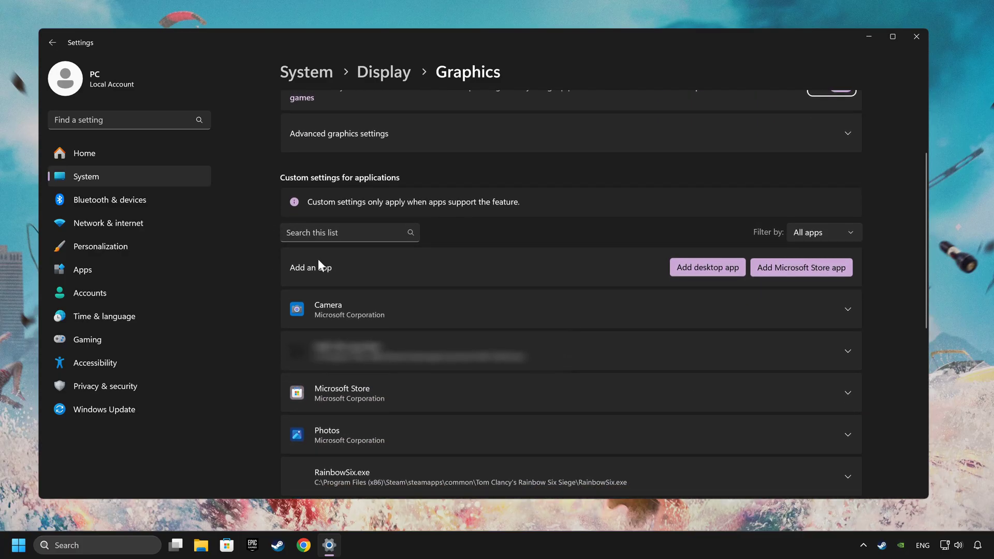
mouse_move(706, 267)
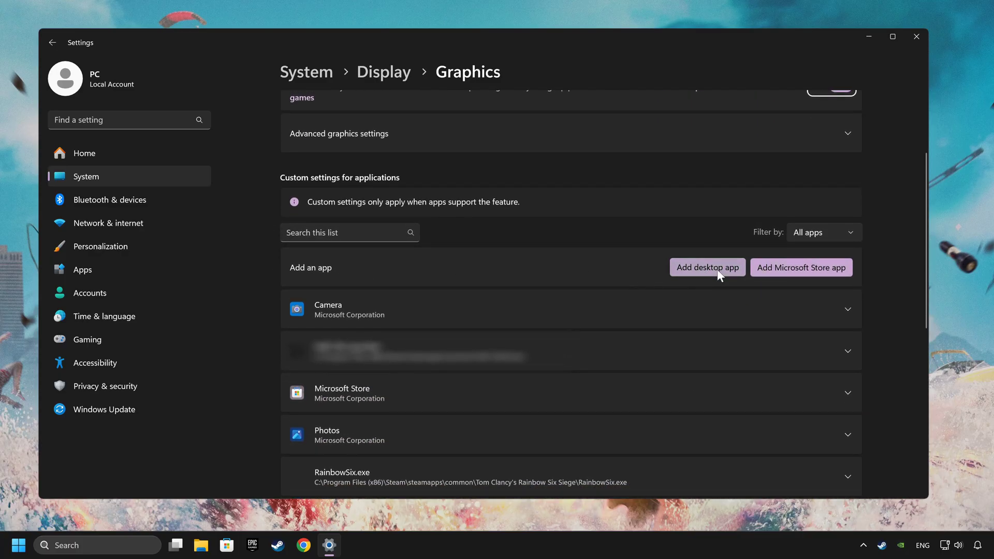
mouse_move(722, 286)
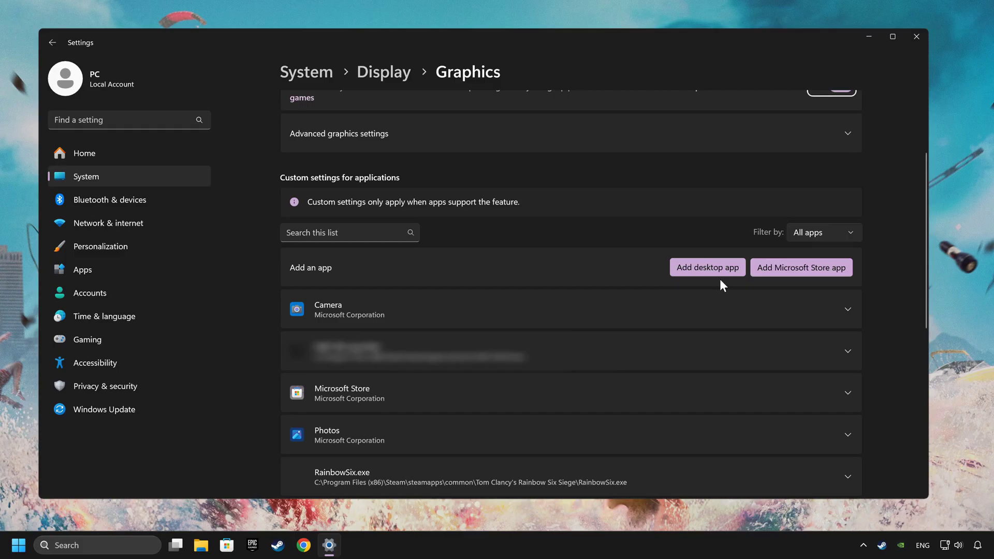
mouse_move(722, 286)
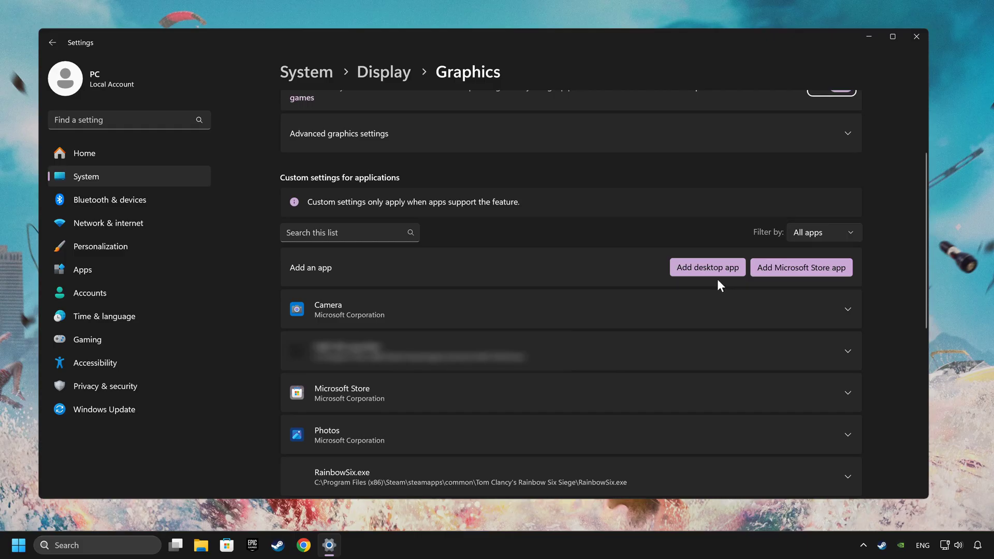
scroll(down, 3)
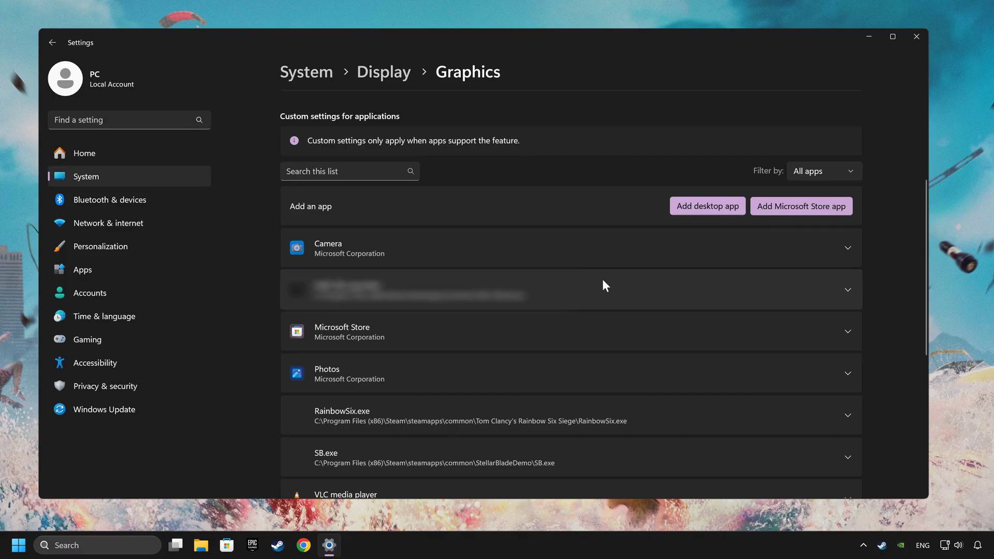
mouse_move(769, 294)
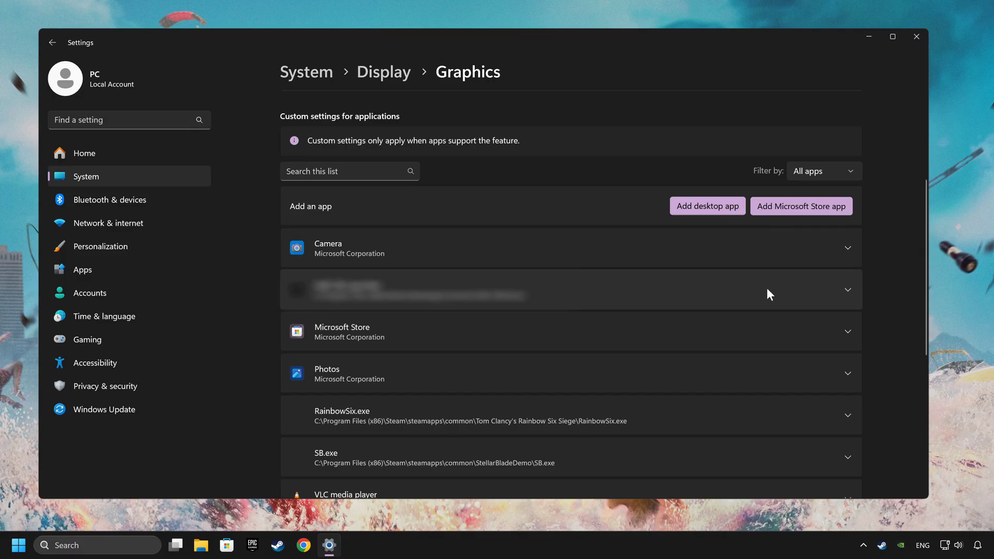
click(846, 290)
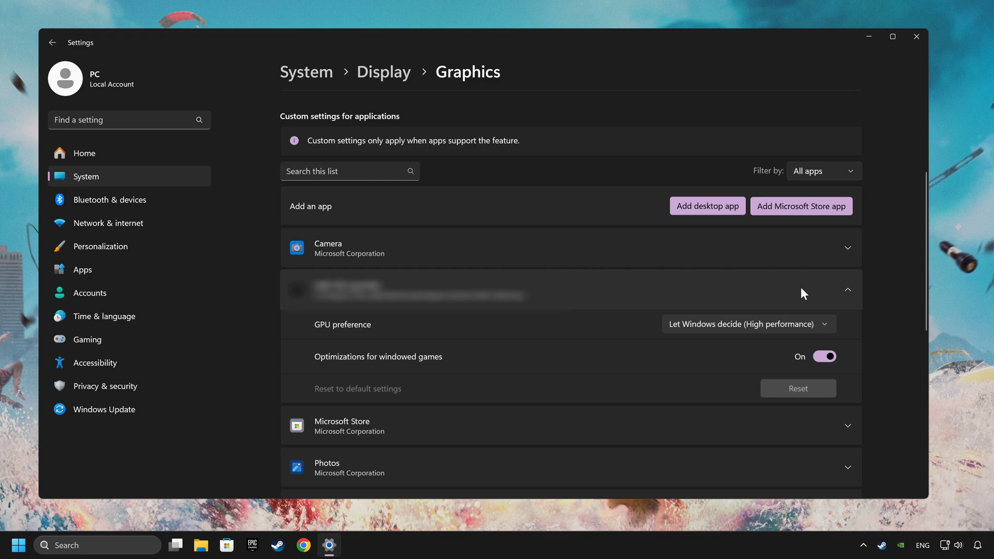
mouse_move(758, 332)
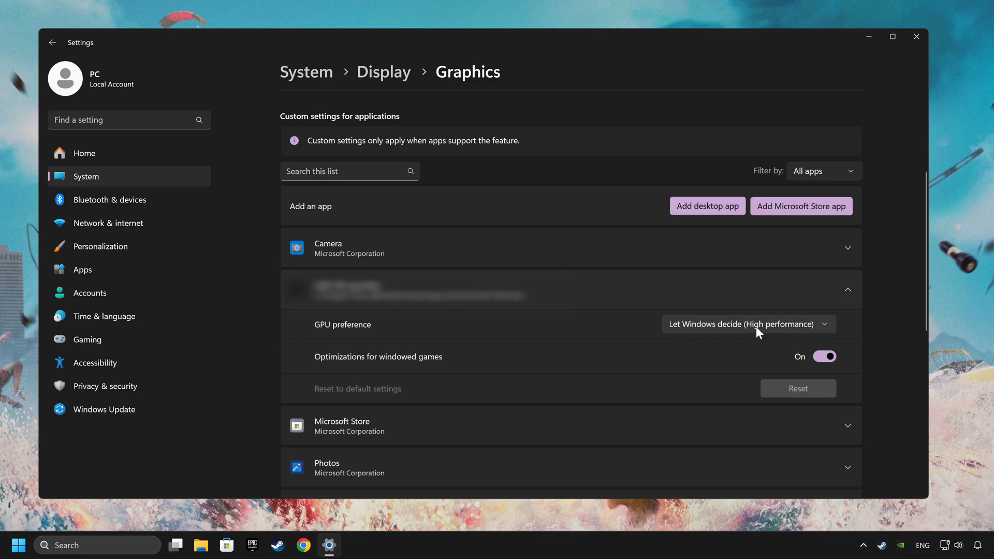
click(747, 324)
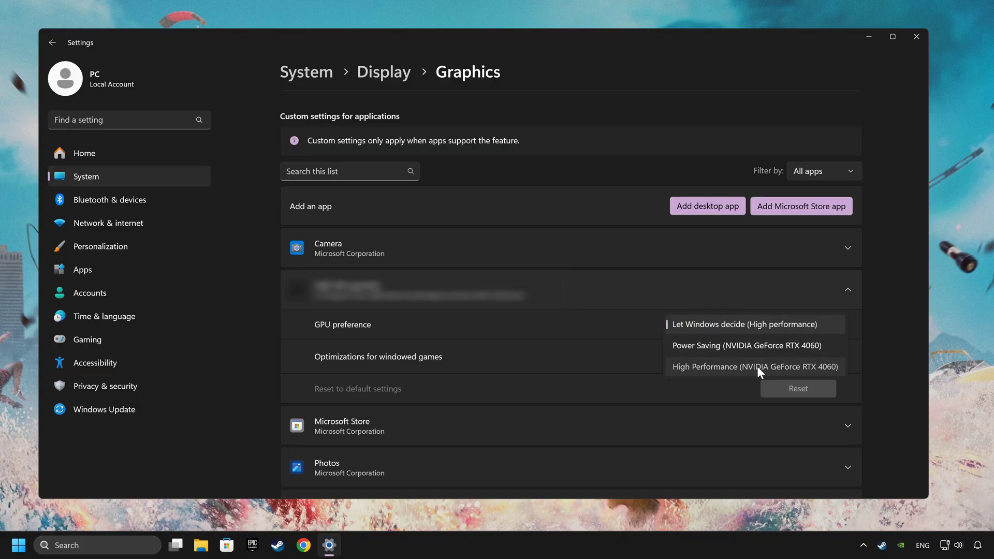
click(754, 366)
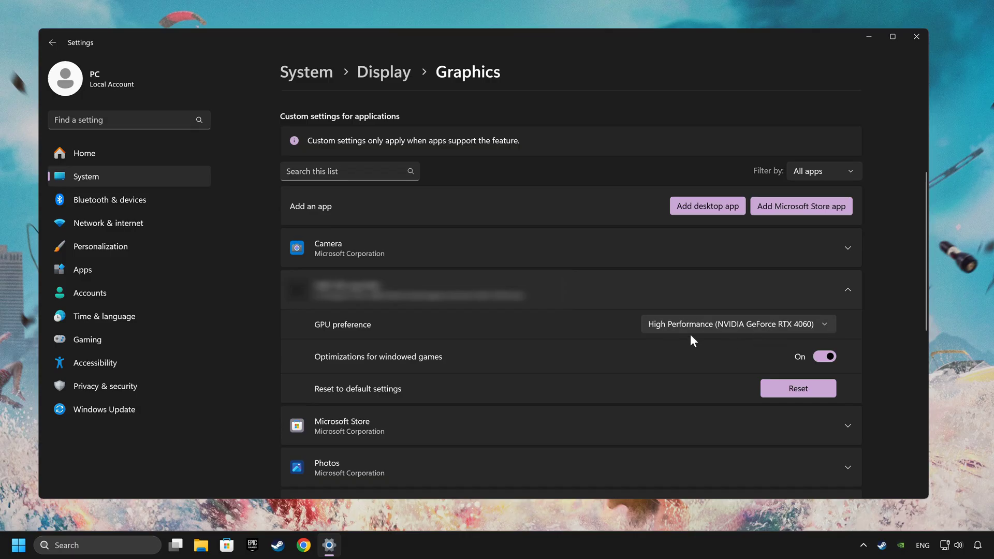
mouse_move(880, 105)
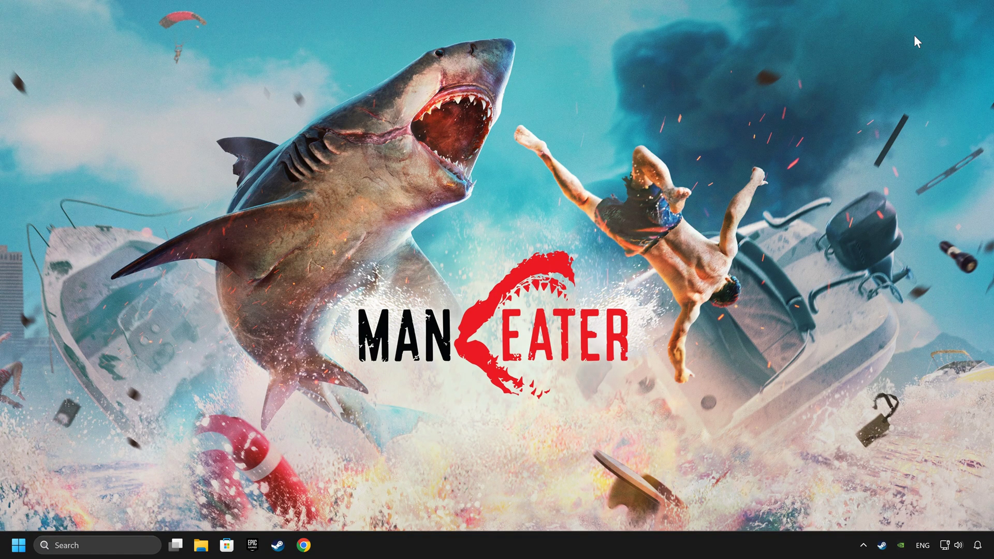
mouse_move(402, 553)
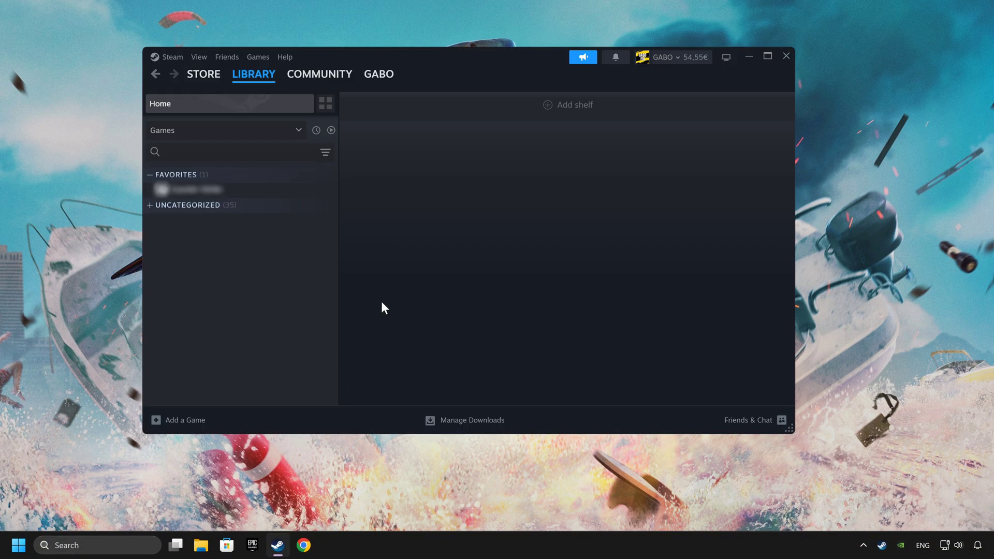
Verify the favourite game's files via Properties > Installed Files, then browse its install folder
click(253, 75)
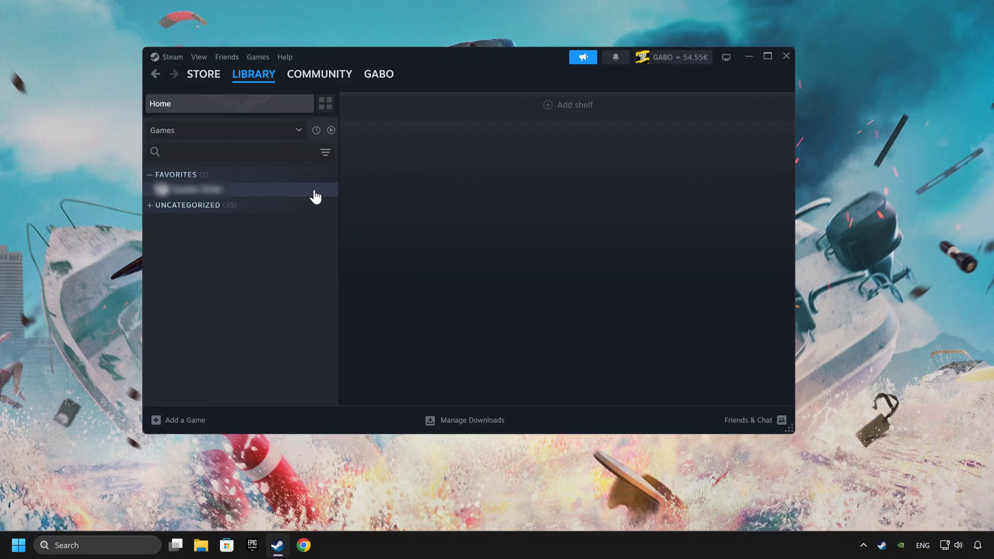
right_click(215, 188)
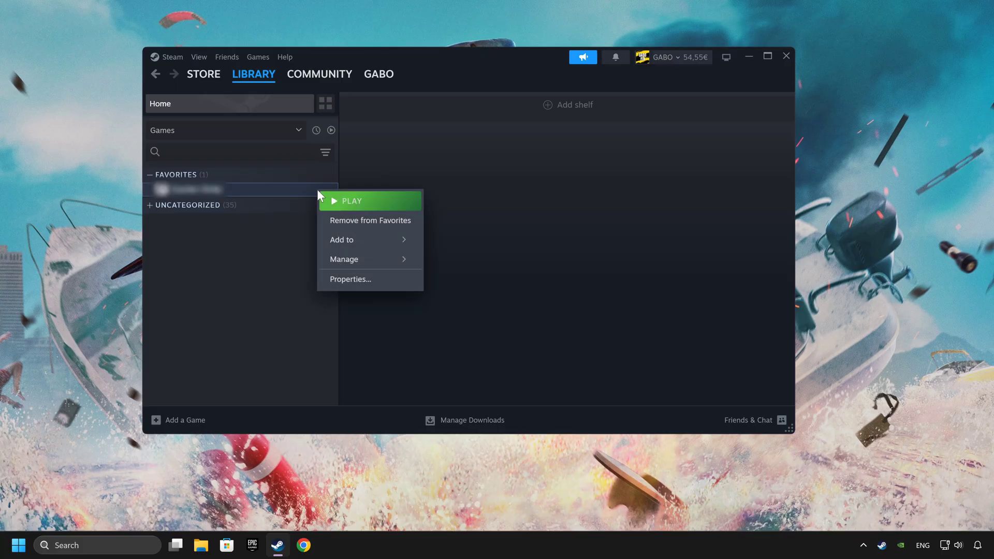
mouse_move(370, 278)
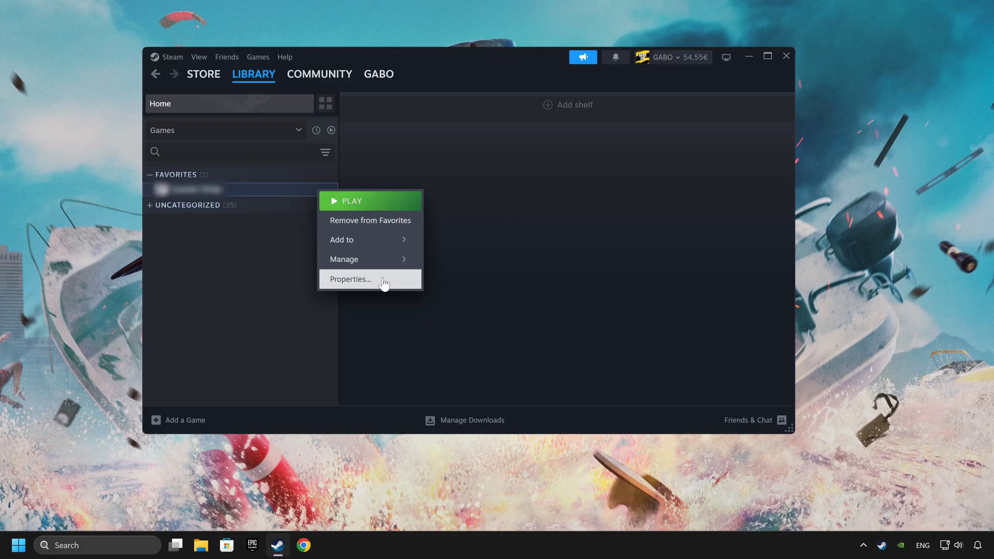
click(350, 278)
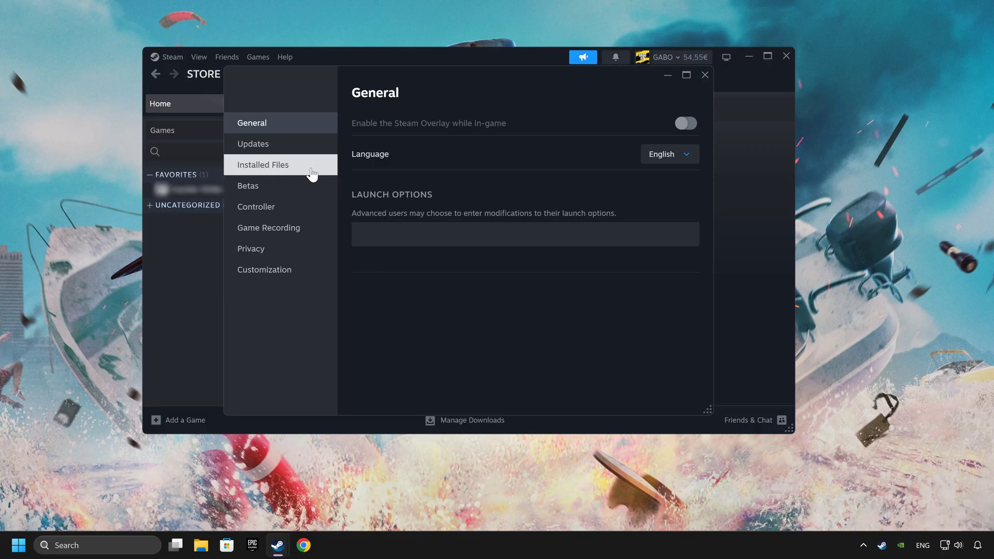
click(264, 164)
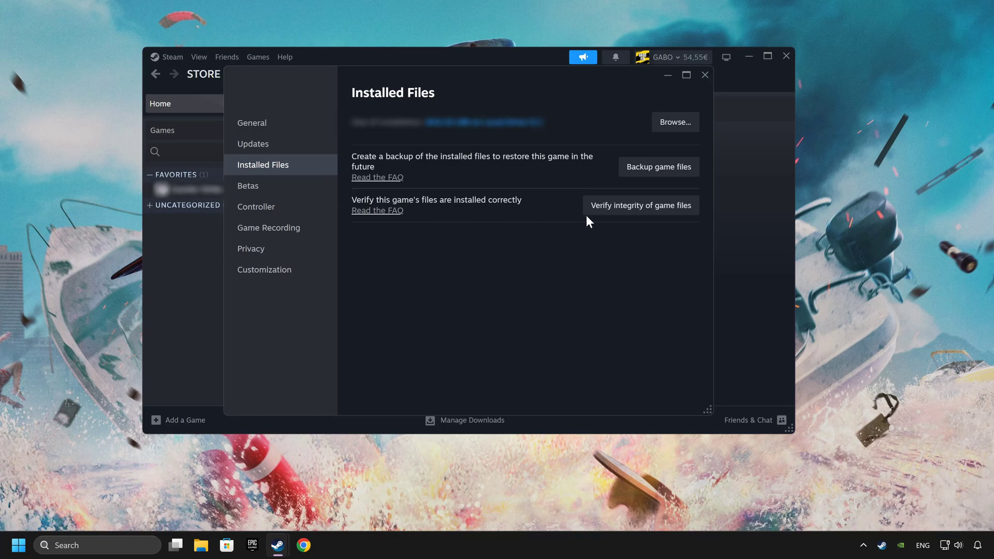
click(640, 205)
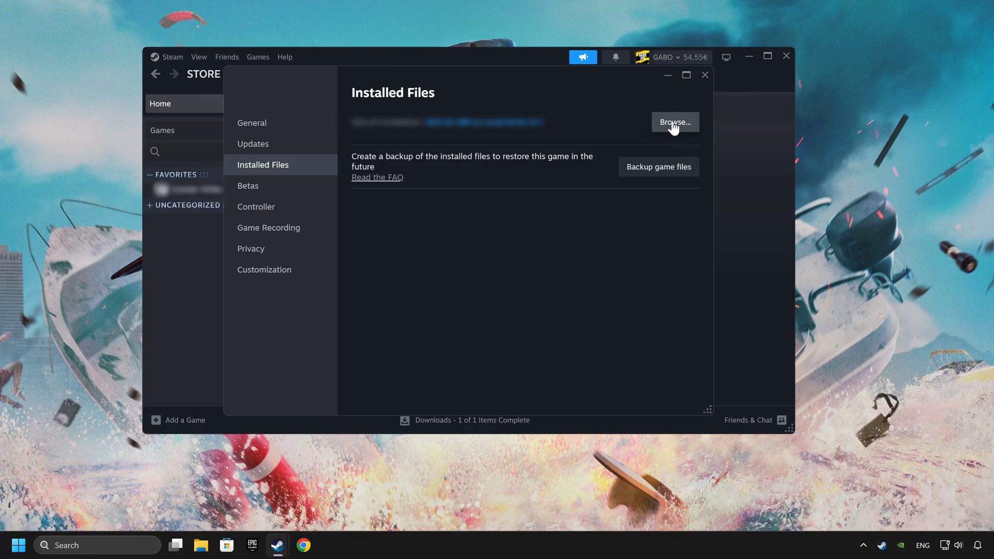
click(673, 122)
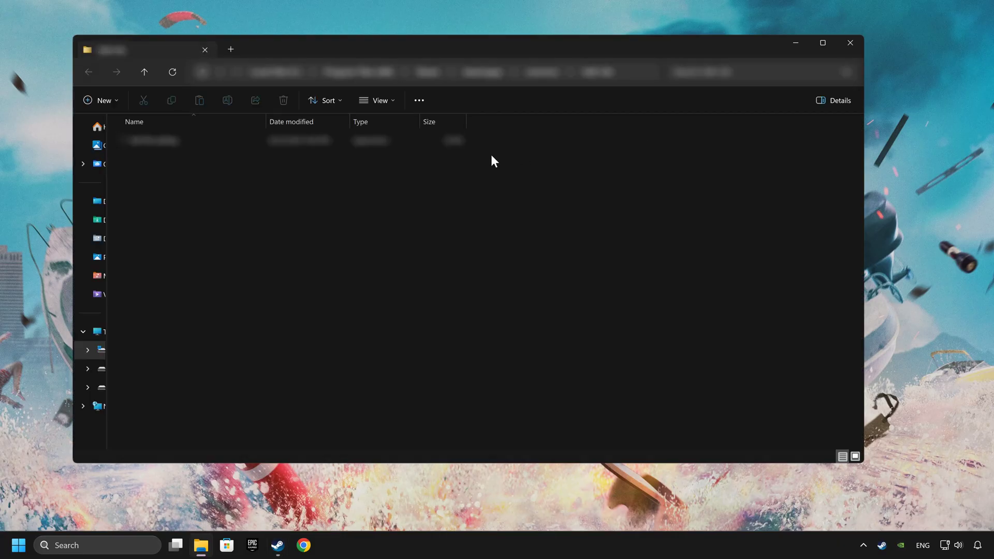
mouse_move(295, 157)
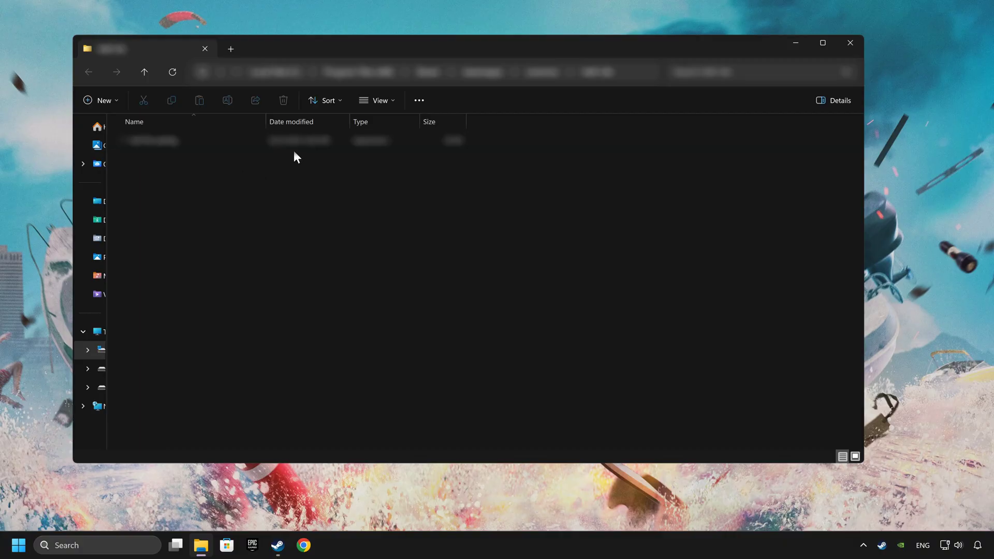
In the exe's Compatibility settings, disable fullscreen optimizations and run as administrator
right_click(150, 140)
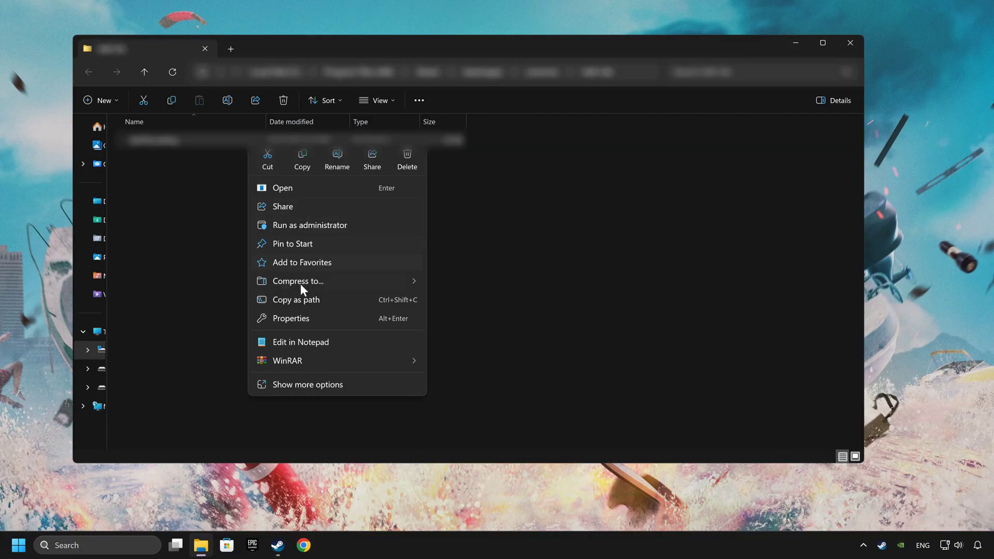
mouse_move(334, 323)
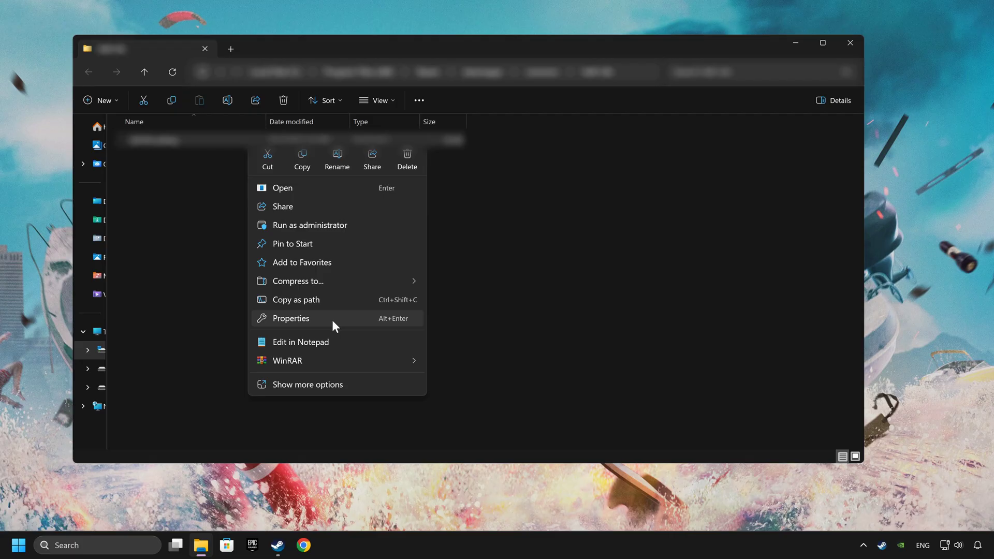
click(290, 318)
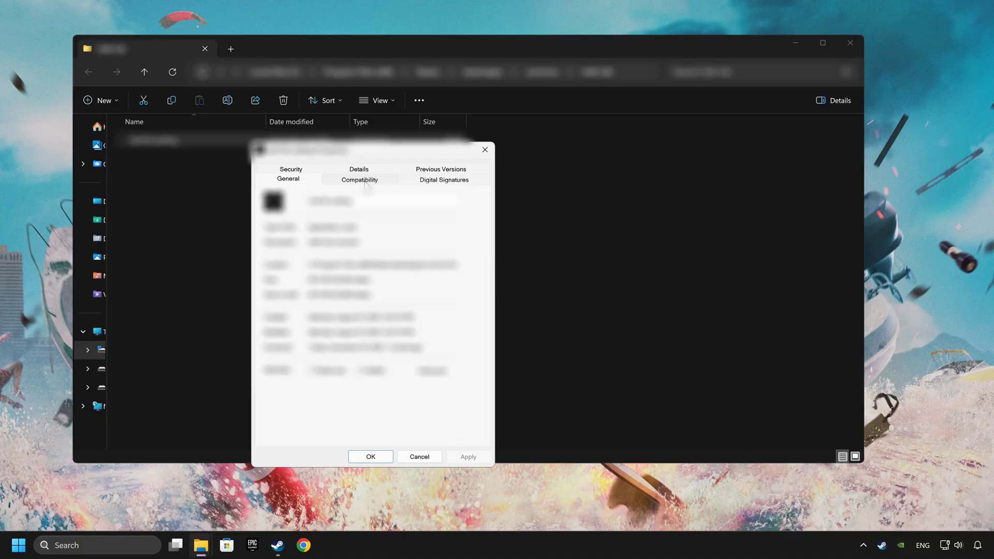
click(359, 180)
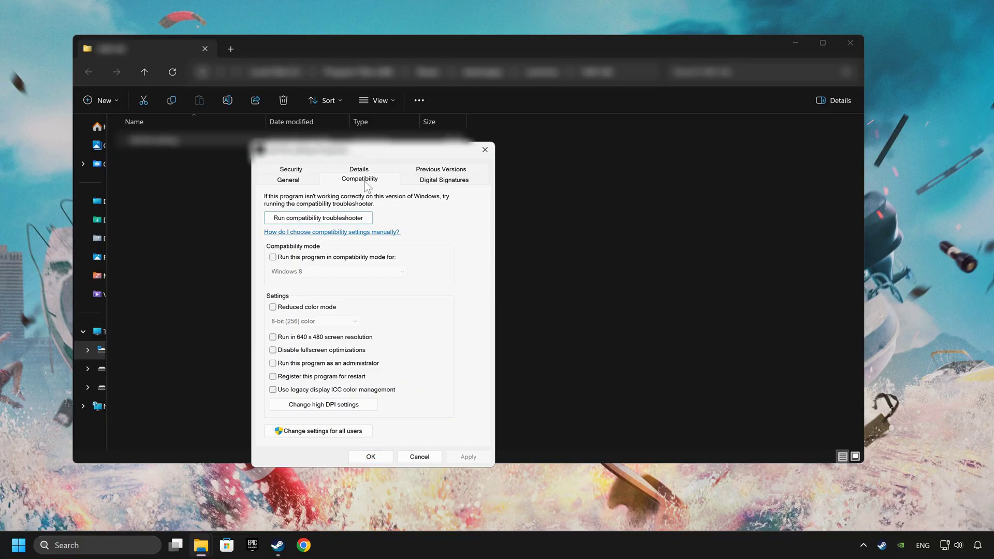
mouse_move(336, 334)
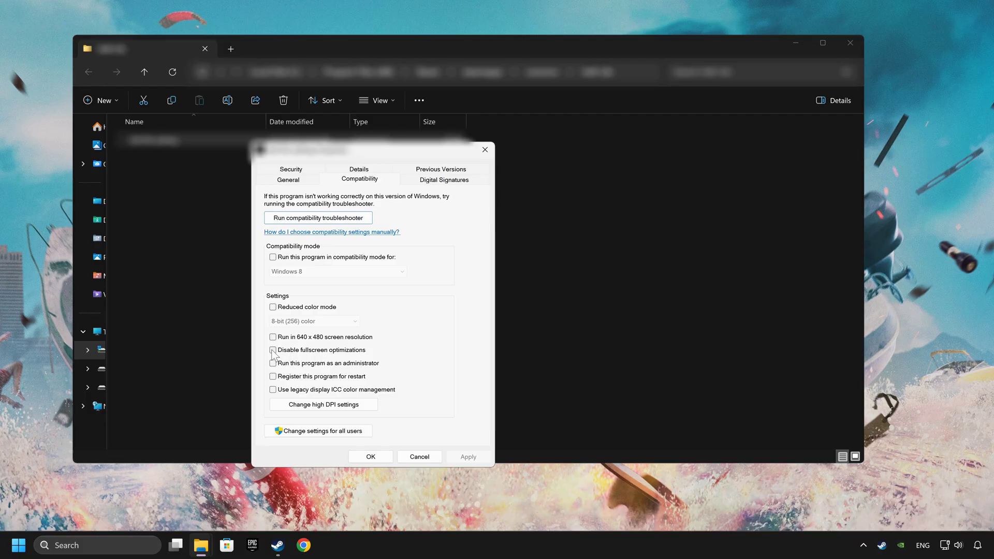
click(272, 350)
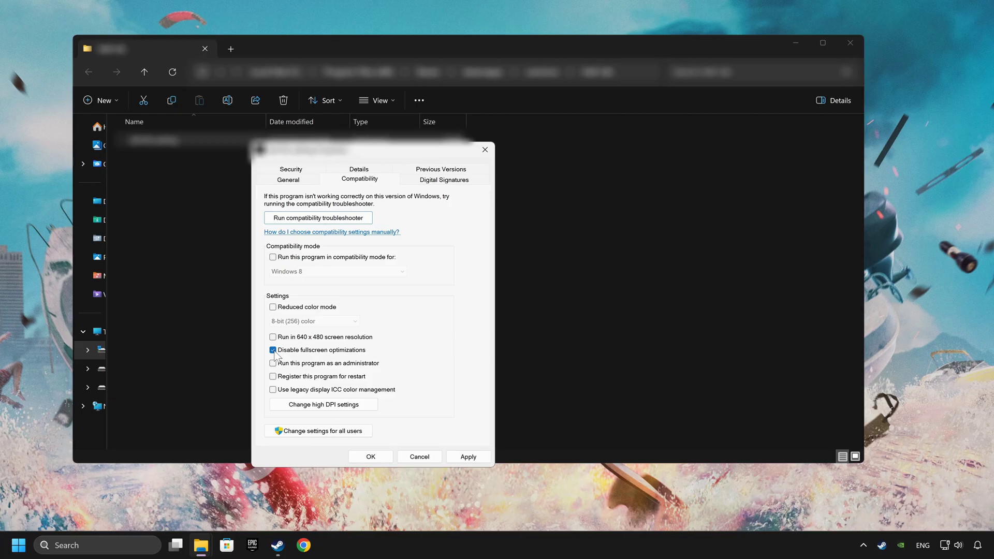
click(272, 362)
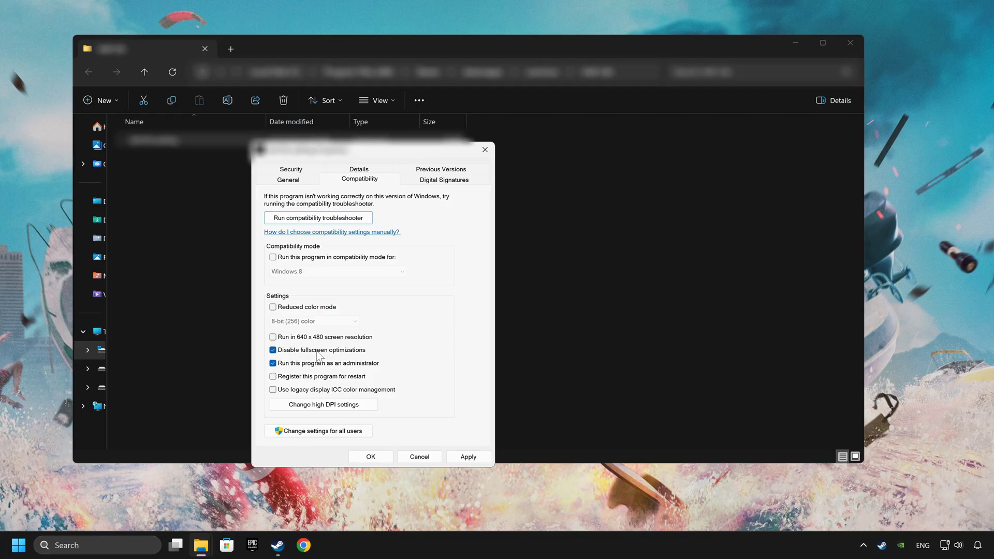
click(468, 457)
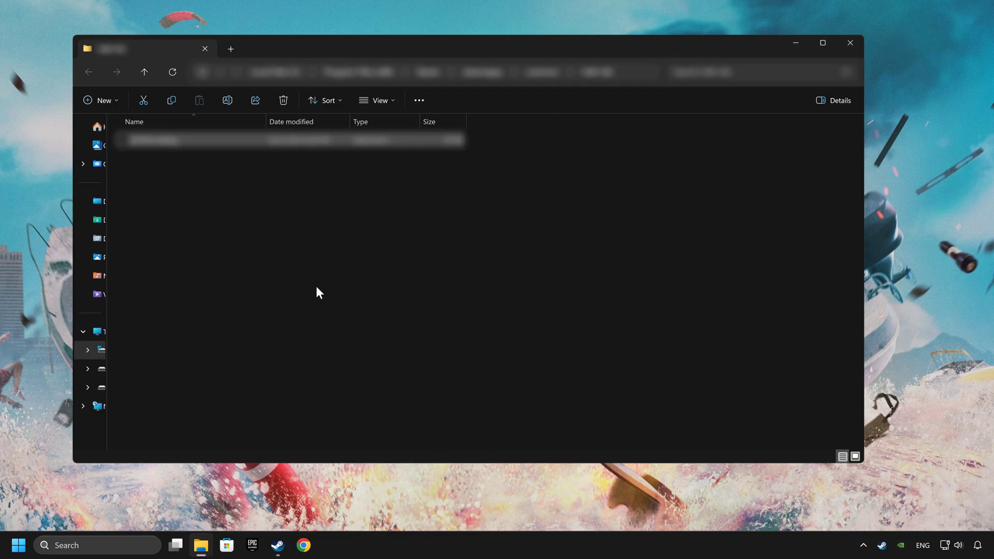
mouse_move(397, 279)
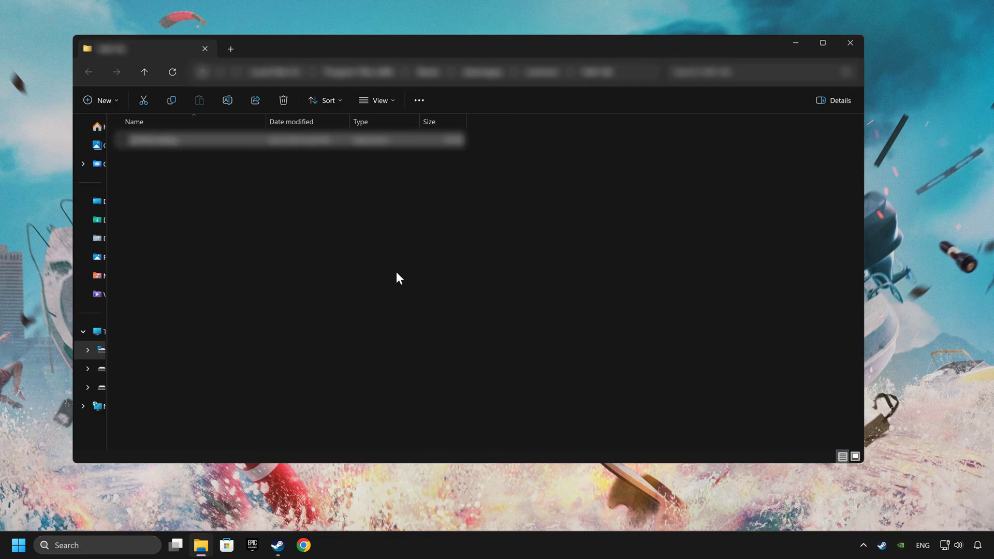
click(303, 545)
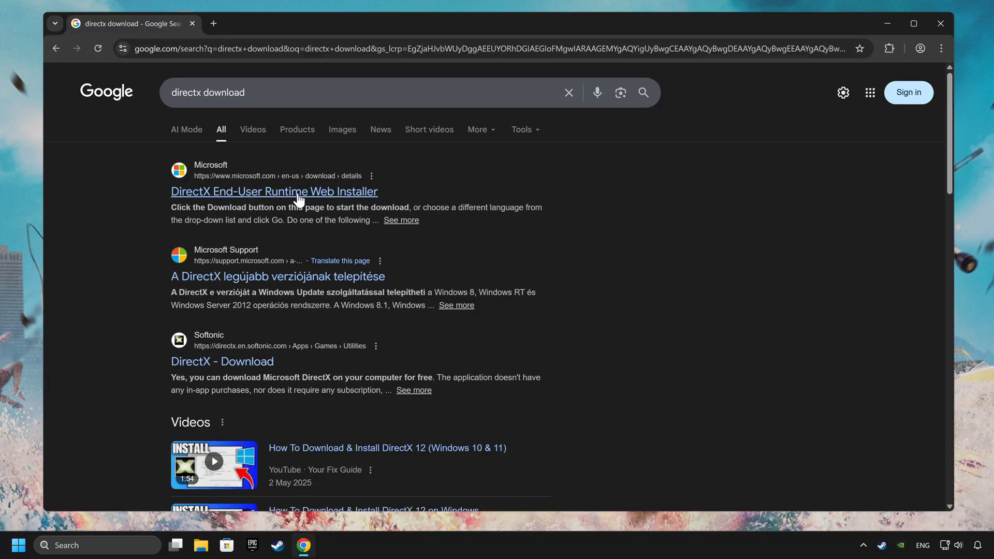
Download the DirectX End-User Runtime Web Installer, accept its licence and untick the Bing Bar
click(274, 190)
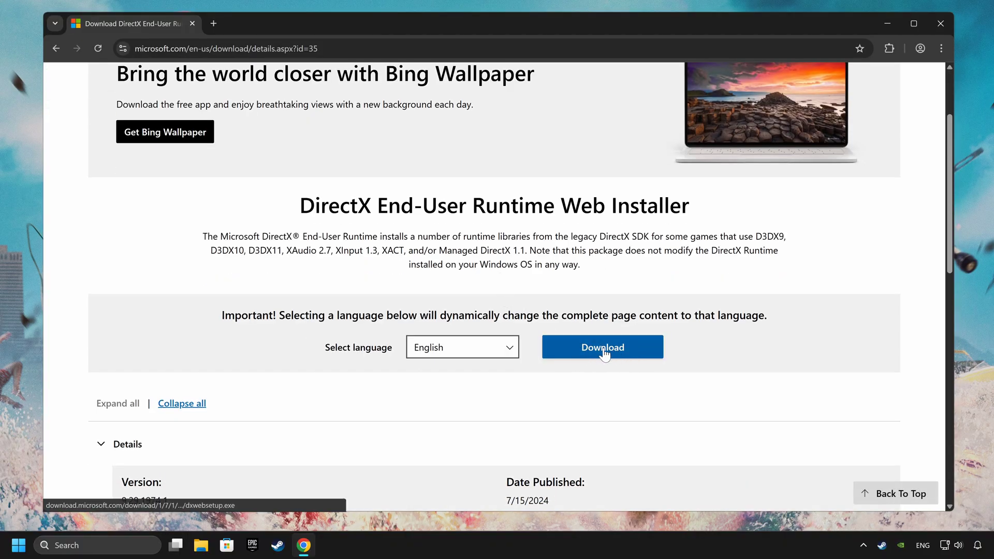
click(601, 347)
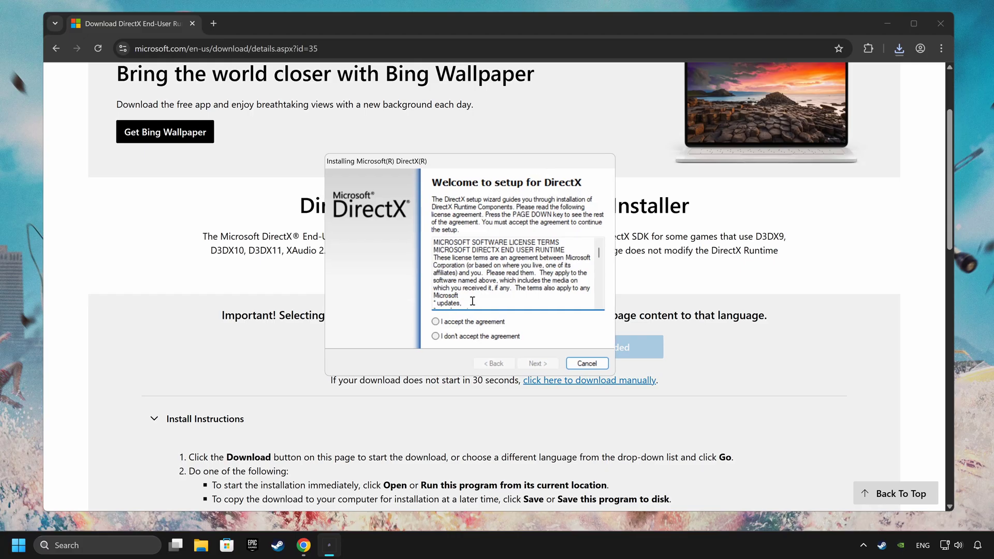
click(436, 321)
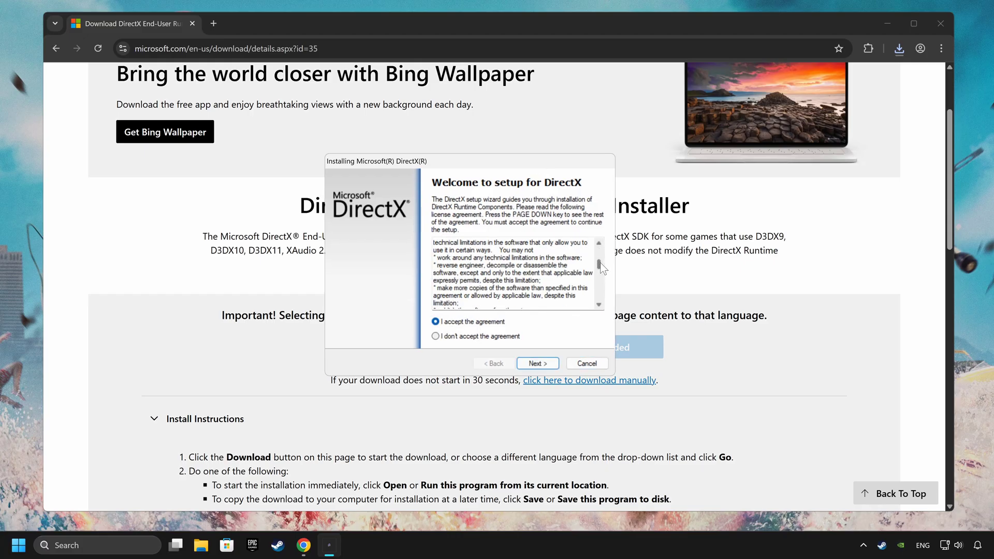
click(536, 363)
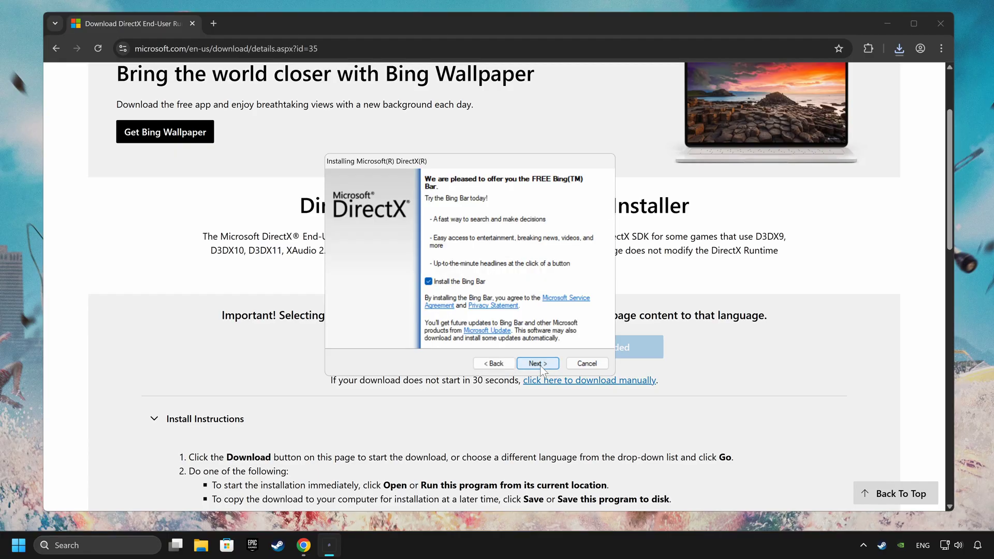
click(428, 281)
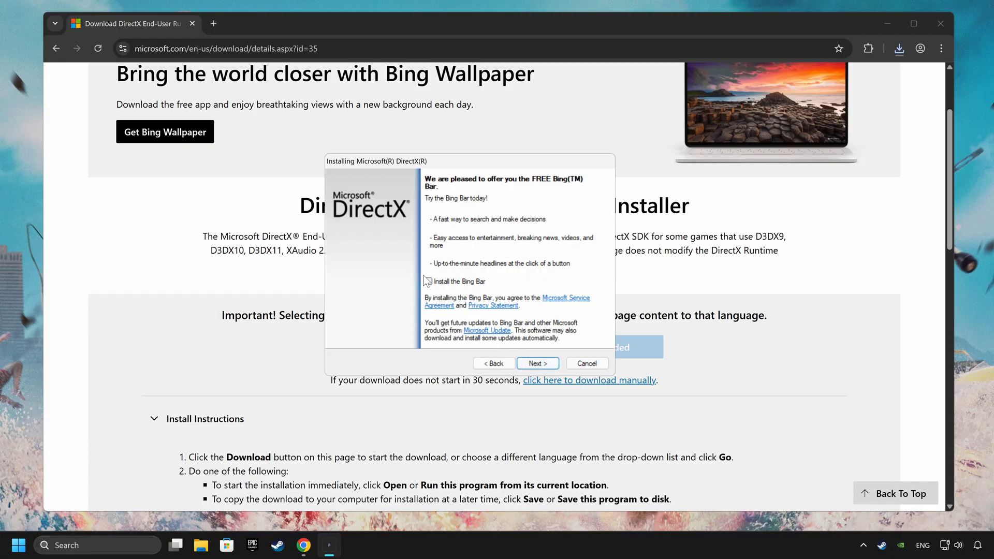
click(537, 363)
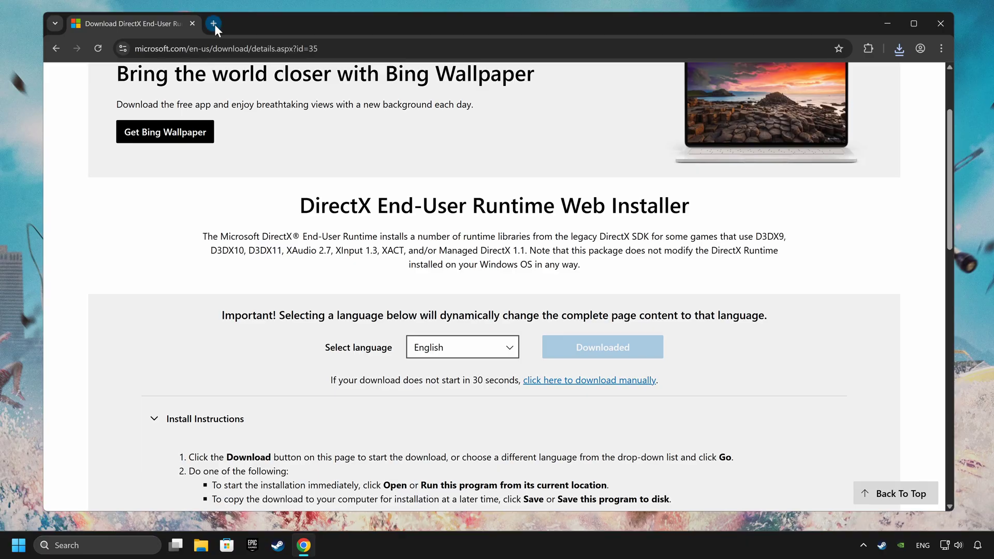
Download the x86 and x64 Visual C++ v14 Redistributables from the Microsoft Learn page
click(214, 24)
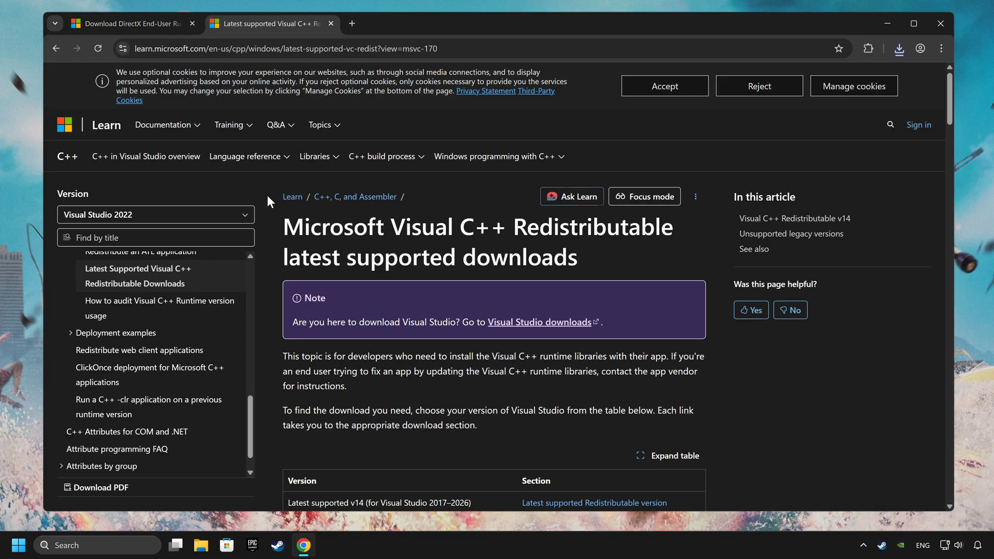
scroll(down, 3)
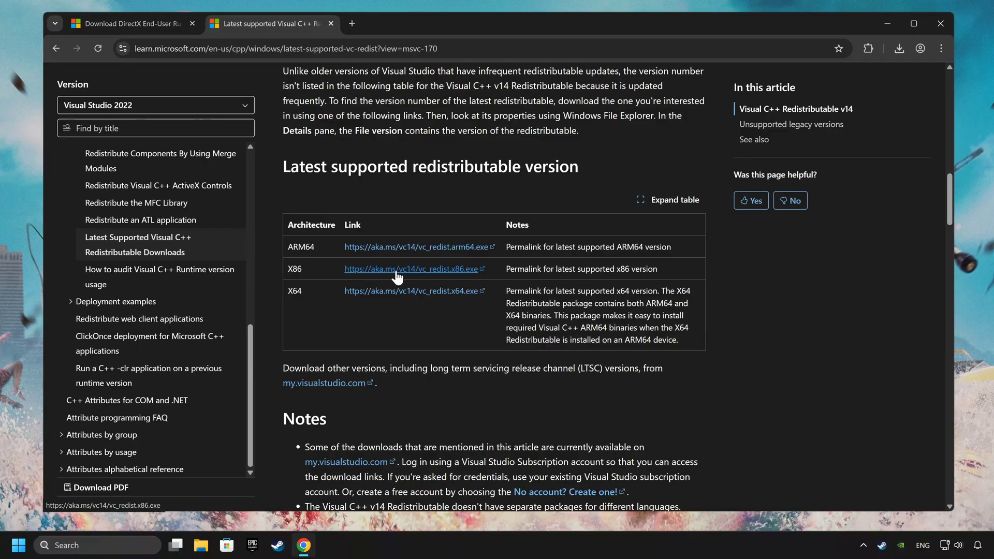
click(413, 268)
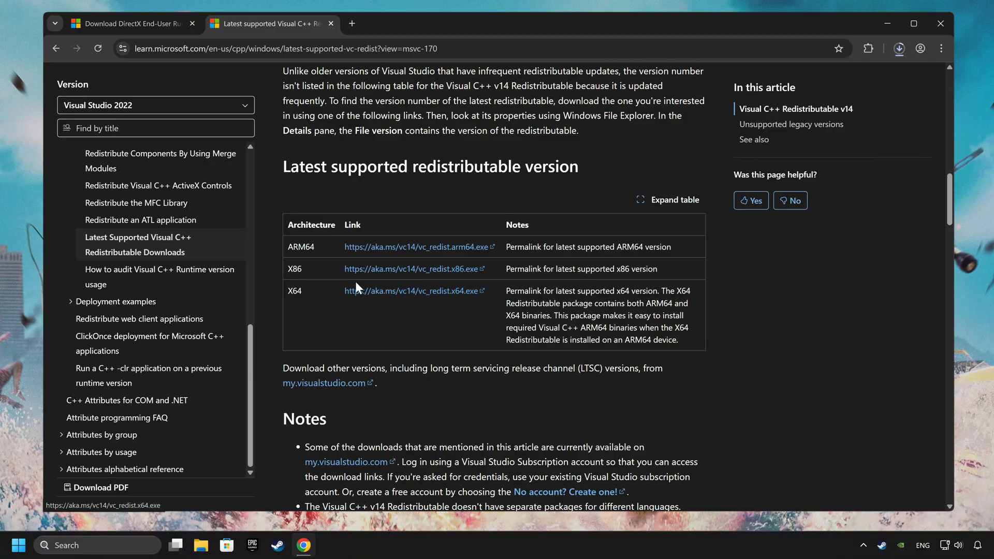
drag(289, 263, 536, 295)
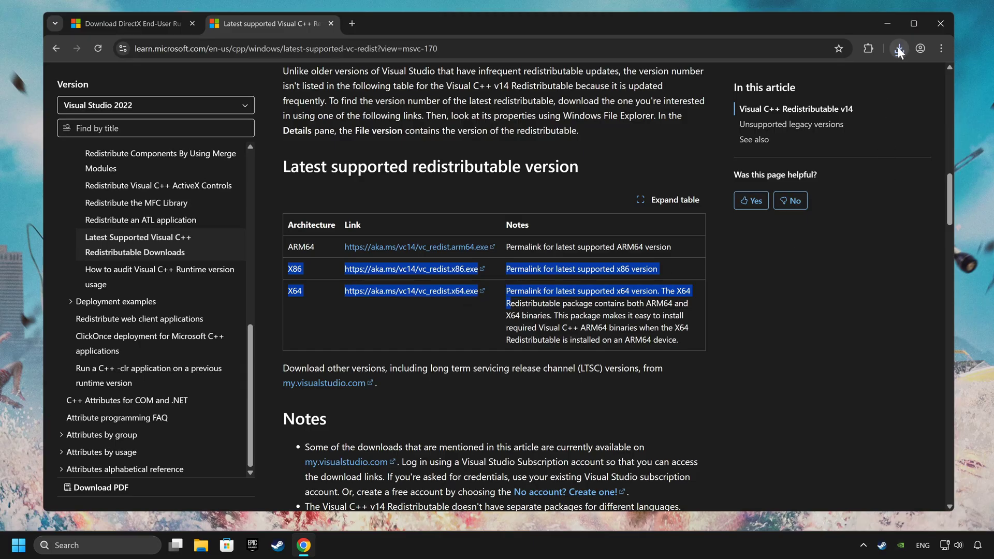
Install the x86 Redistributable (14.50.35710), agreeing to the licence, and close the installer
click(899, 49)
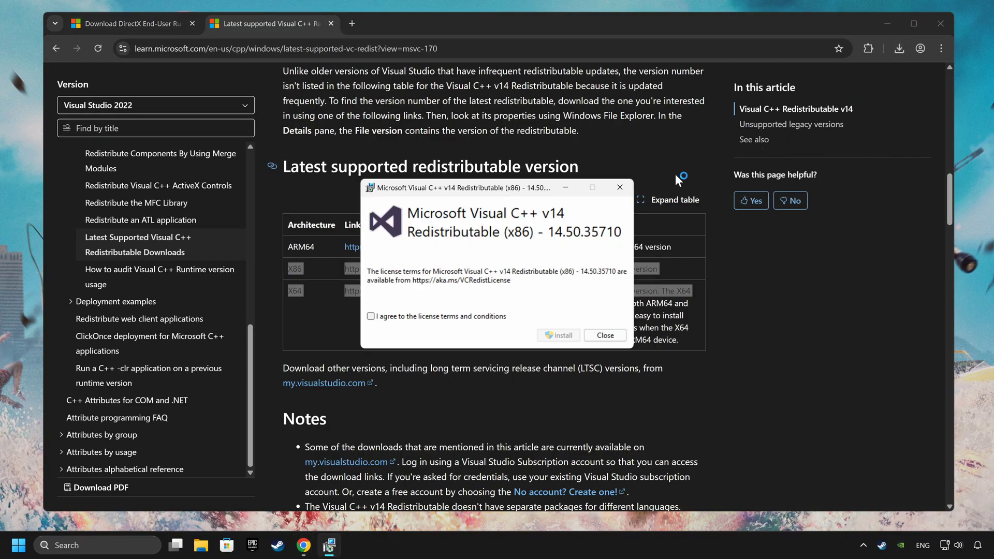
click(370, 316)
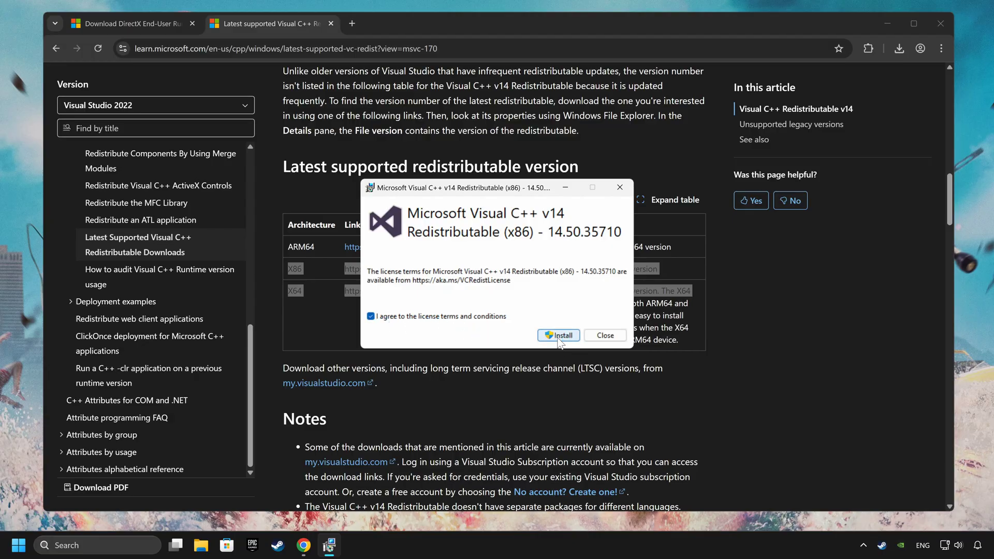
click(558, 334)
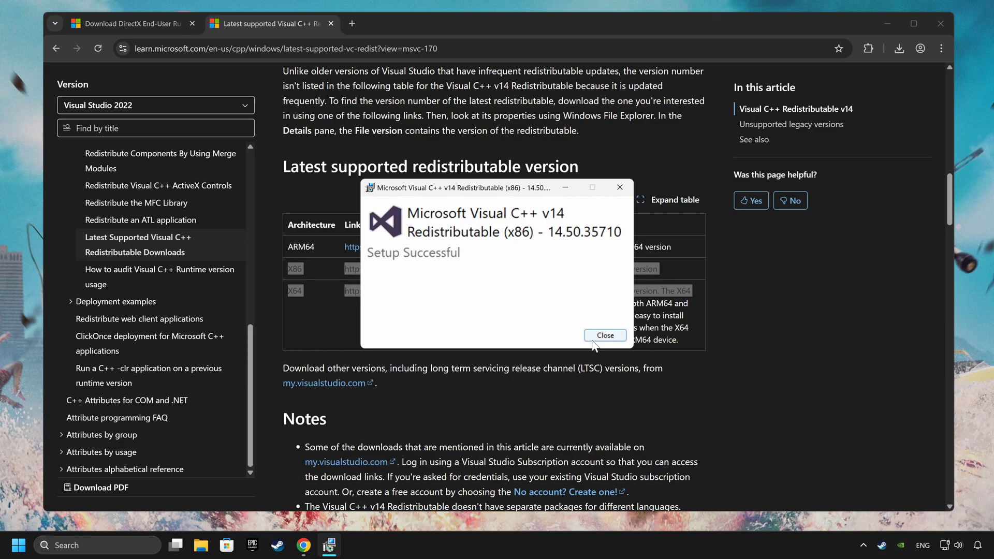
click(603, 334)
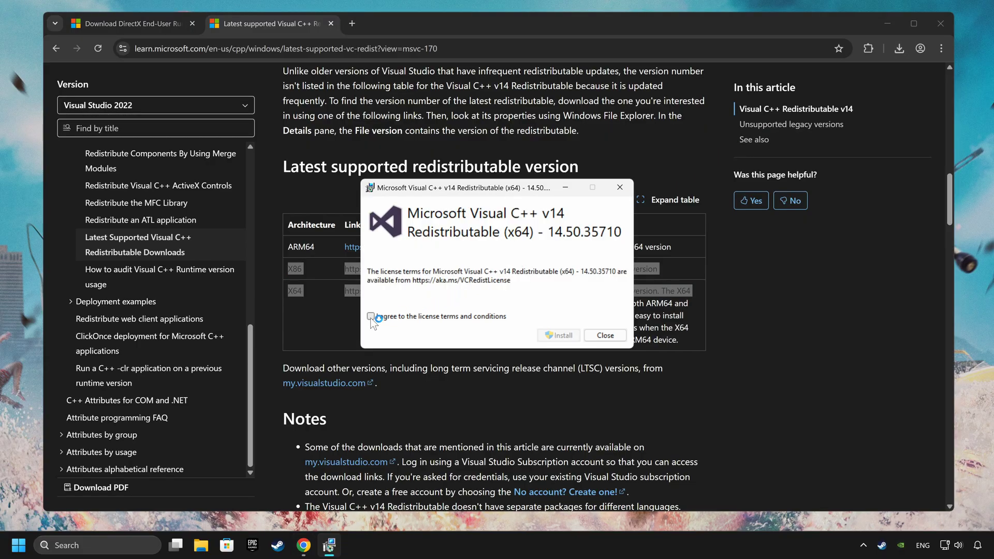
Install the x64 Redistributable the same way and close its installer
click(558, 334)
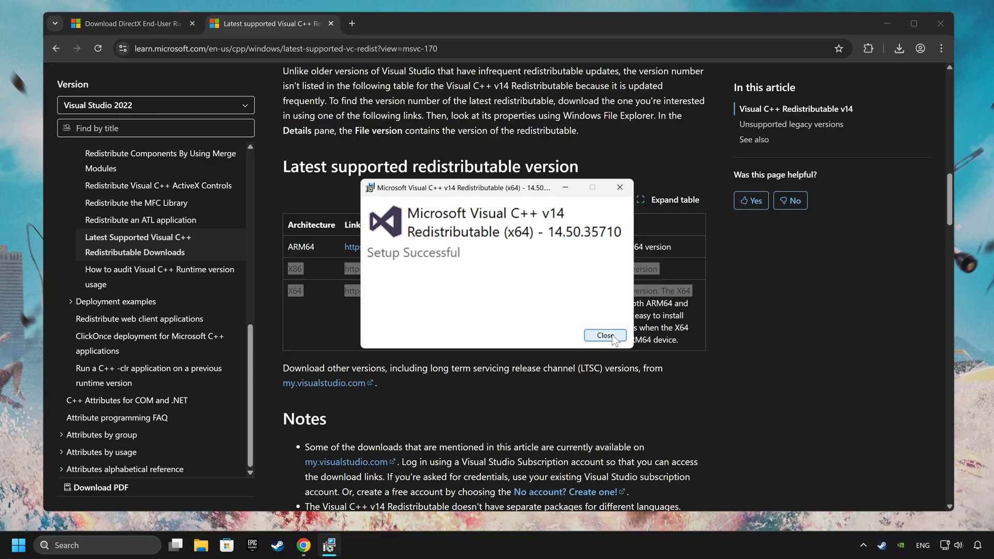
click(604, 335)
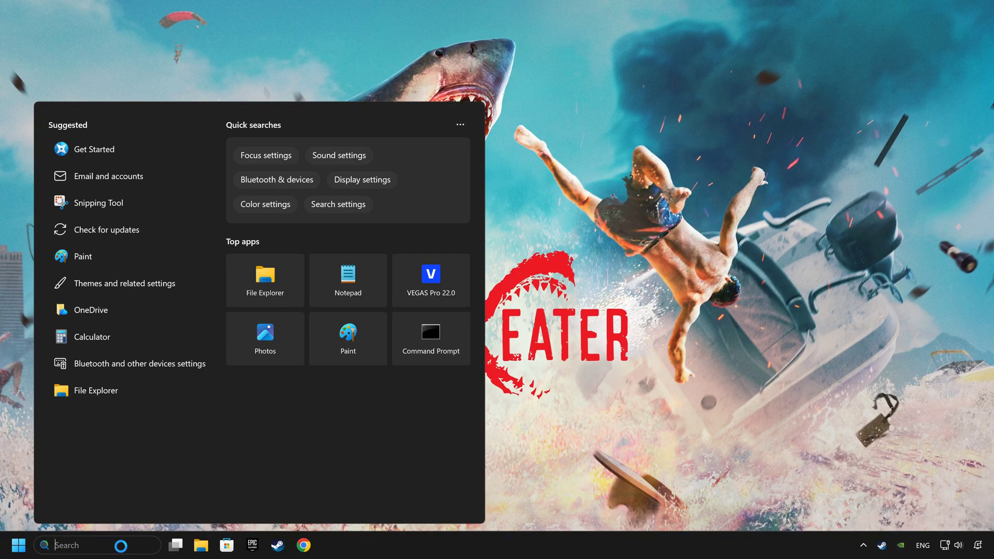
Resume the paused Windows updates from Settings so a check for updates begins
text(updates)
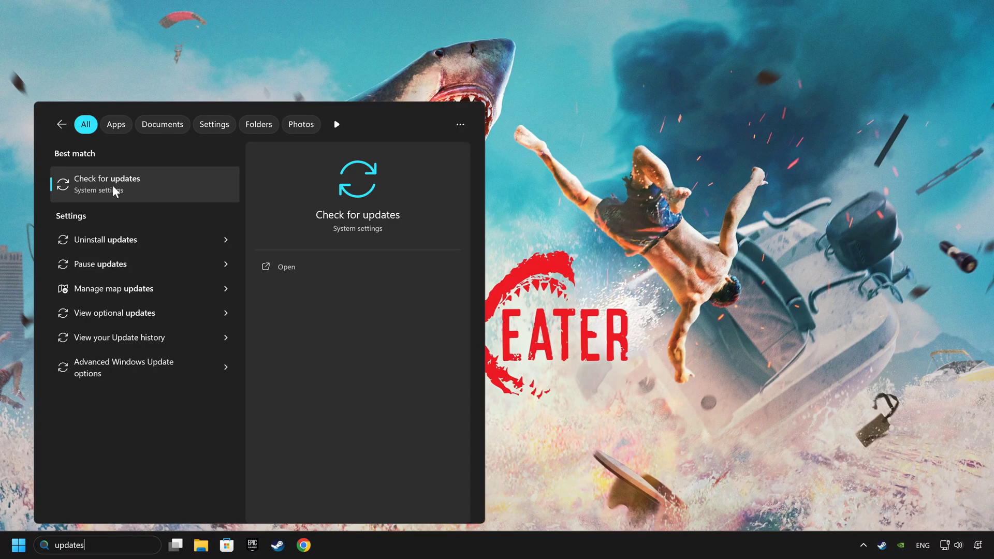
mouse_move(197, 185)
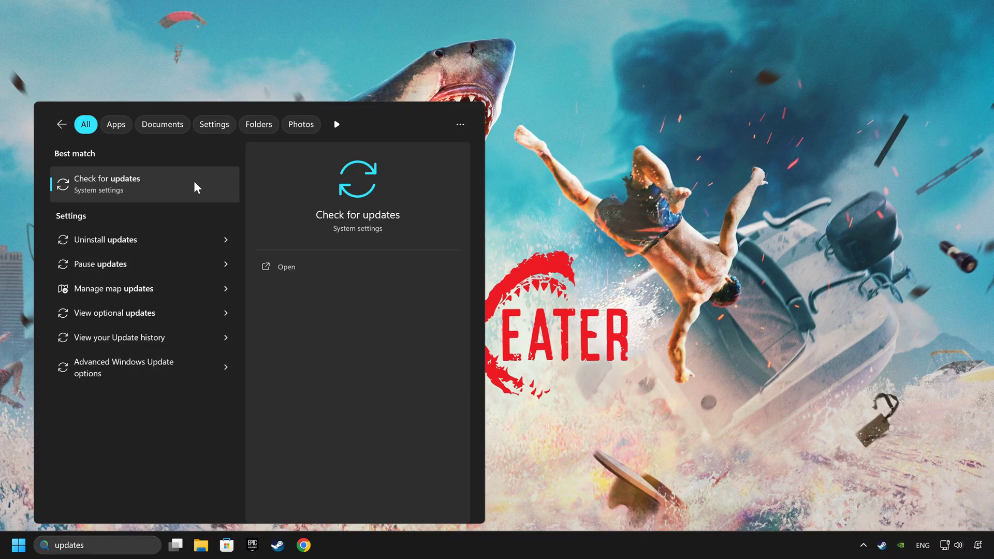
click(144, 184)
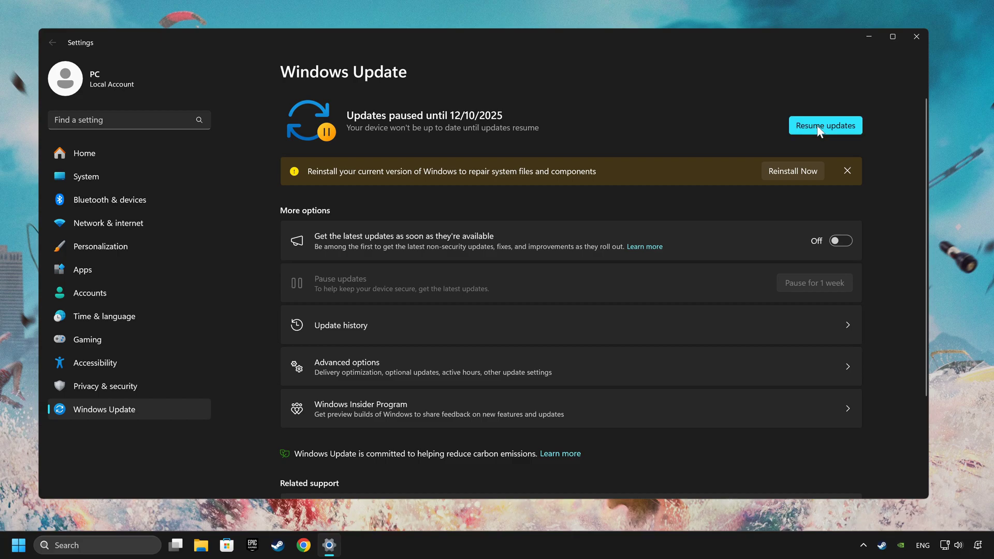
click(825, 125)
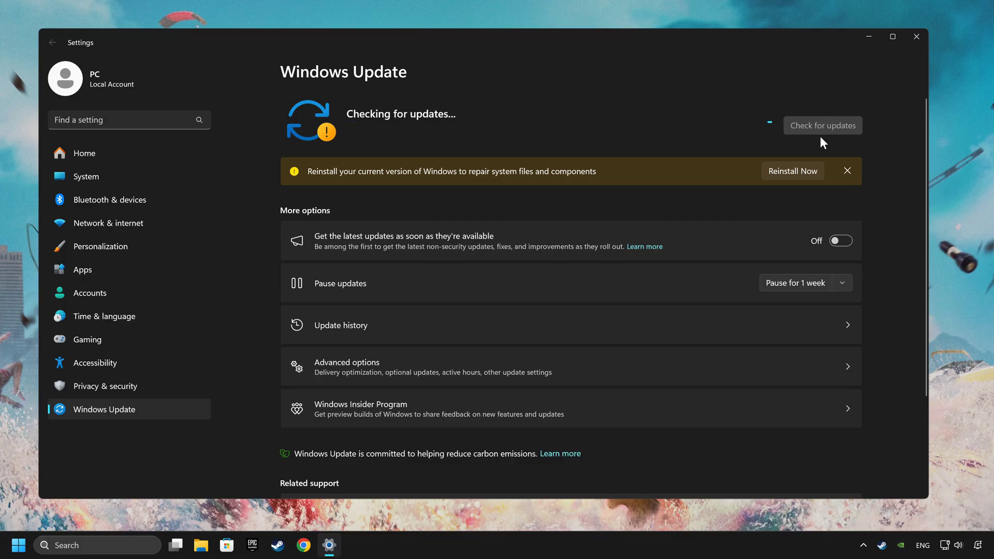
Bring up Task Manager's Startup apps list from the taskbar
right_click(513, 549)
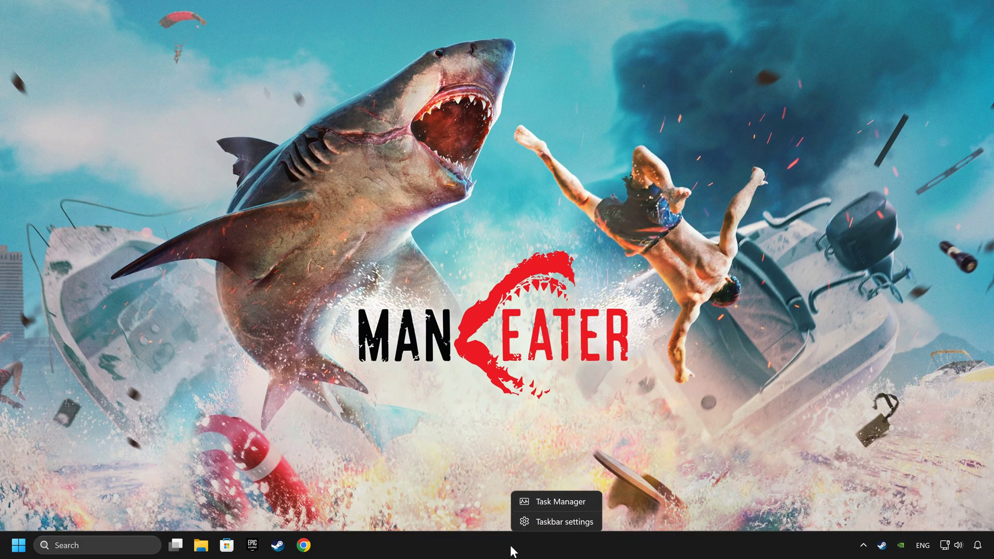
mouse_move(550, 500)
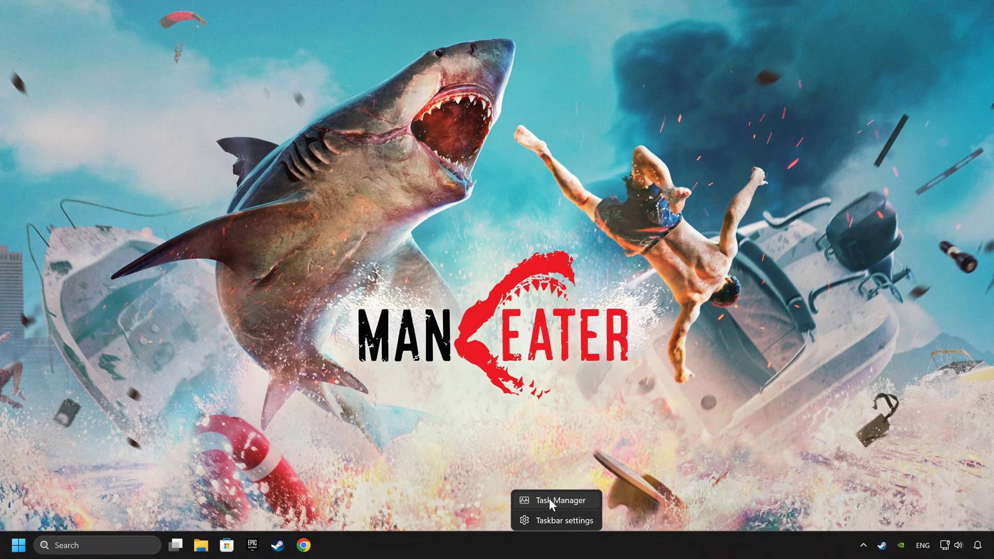
click(556, 500)
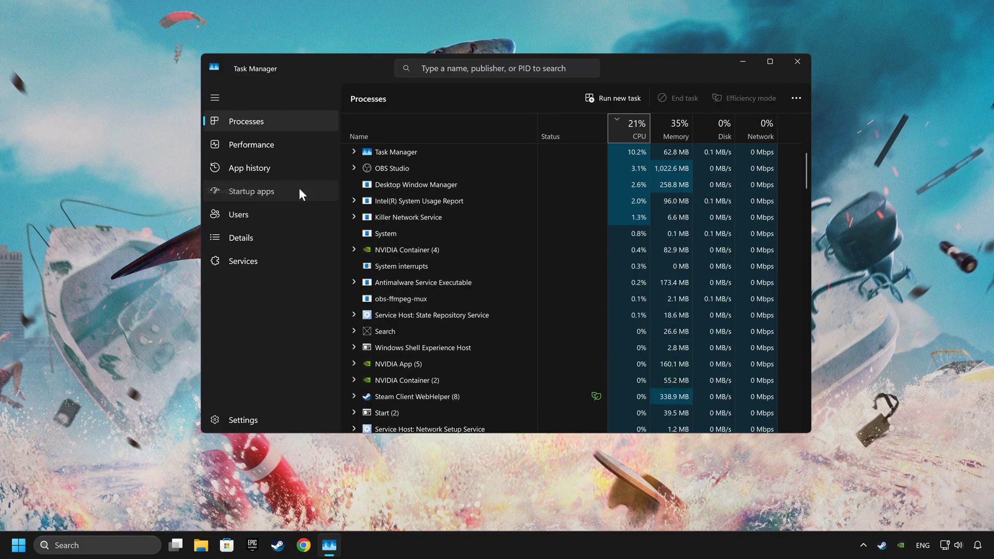
click(251, 191)
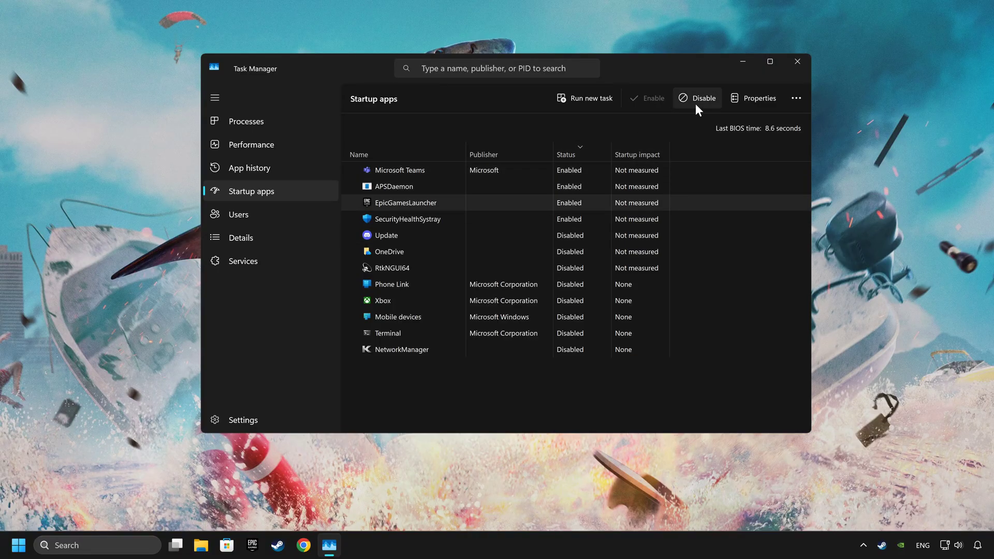
Disable EpicGamesLauncher and Microsoft Teams at startup, then close Task Manager
click(697, 99)
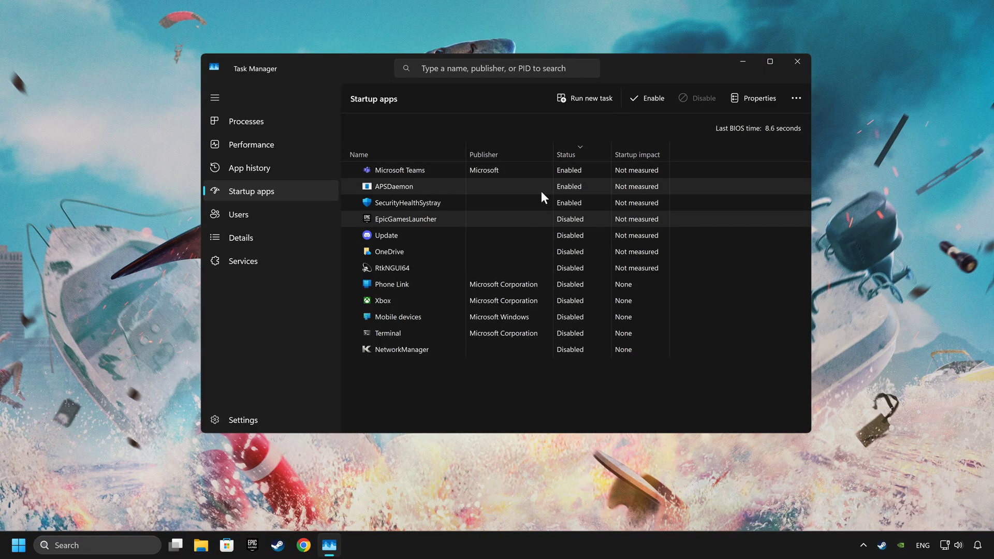
click(399, 170)
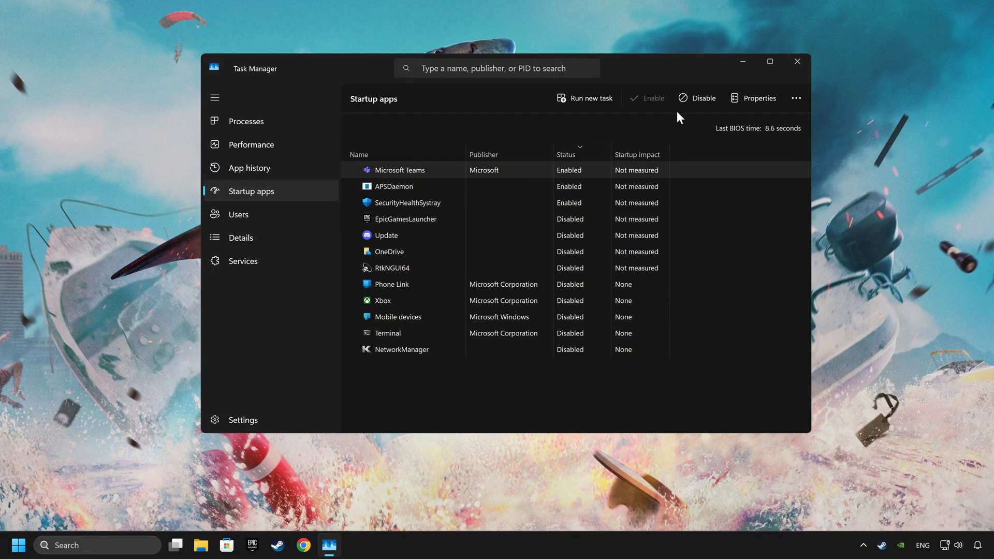
click(697, 98)
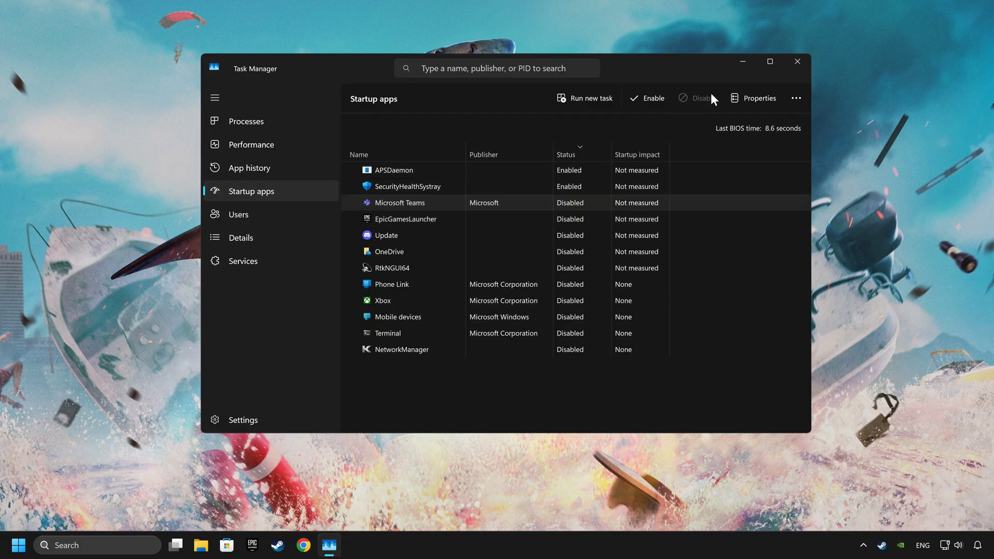
mouse_move(797, 61)
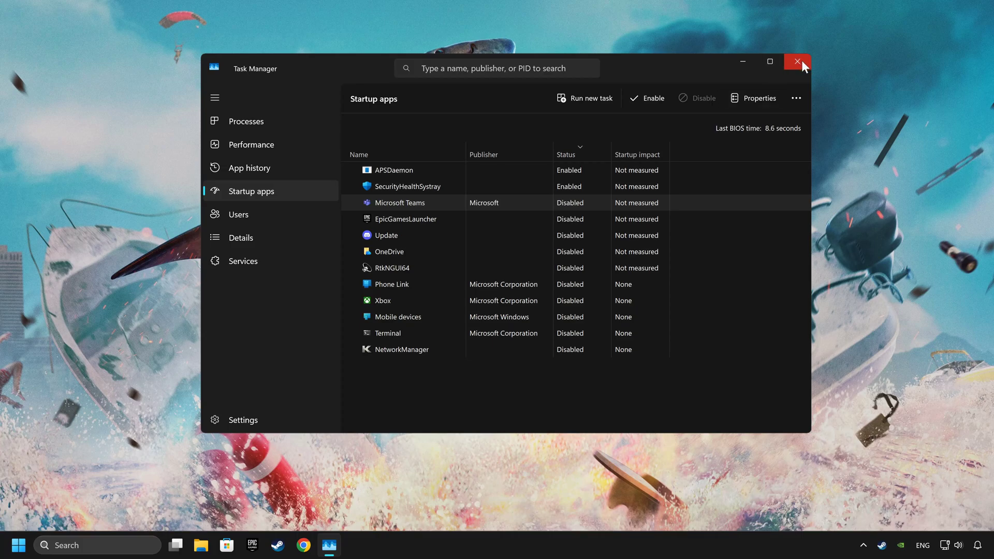
click(797, 61)
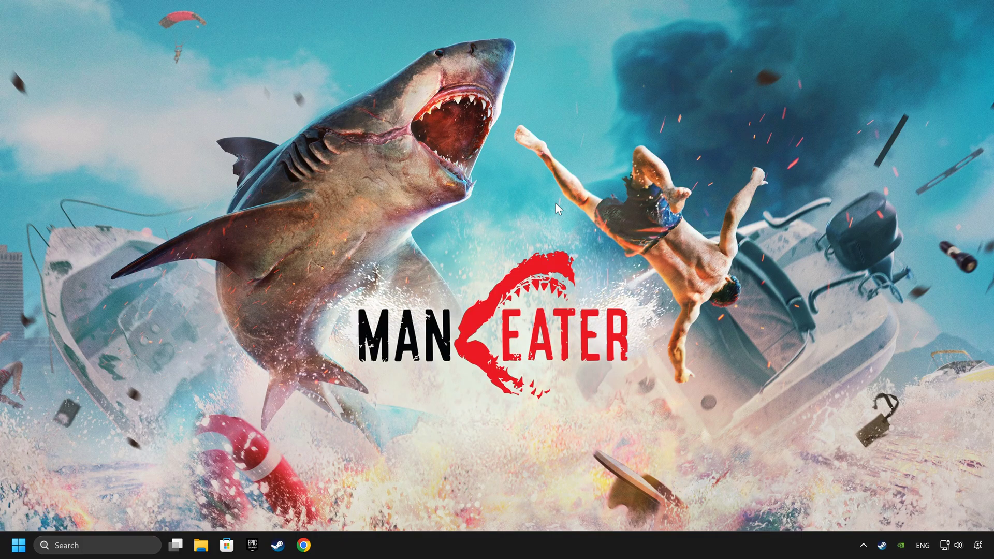
mouse_move(345, 538)
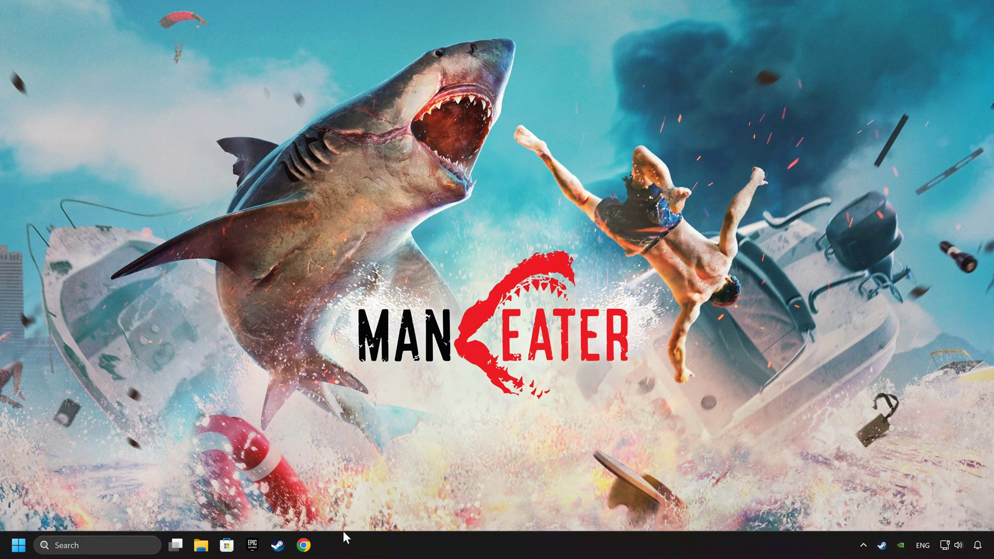
Reach Virus & threat protection settings via a Windows Security search
text(windows Security)
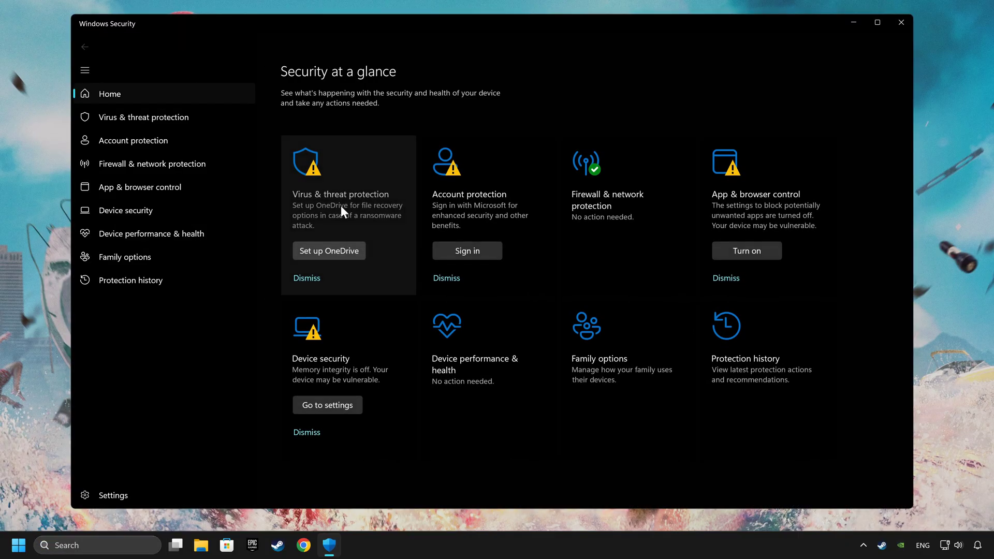
mouse_move(352, 225)
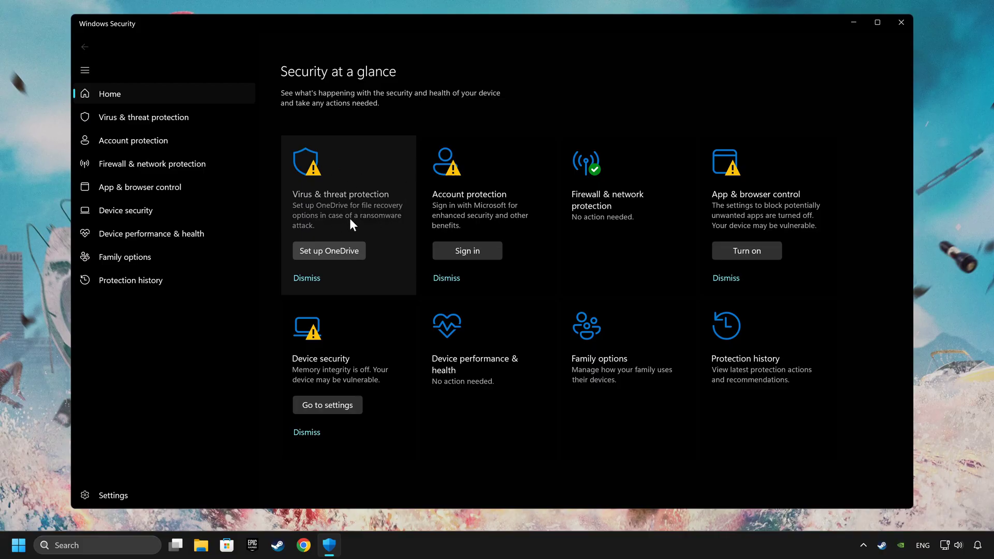
click(143, 117)
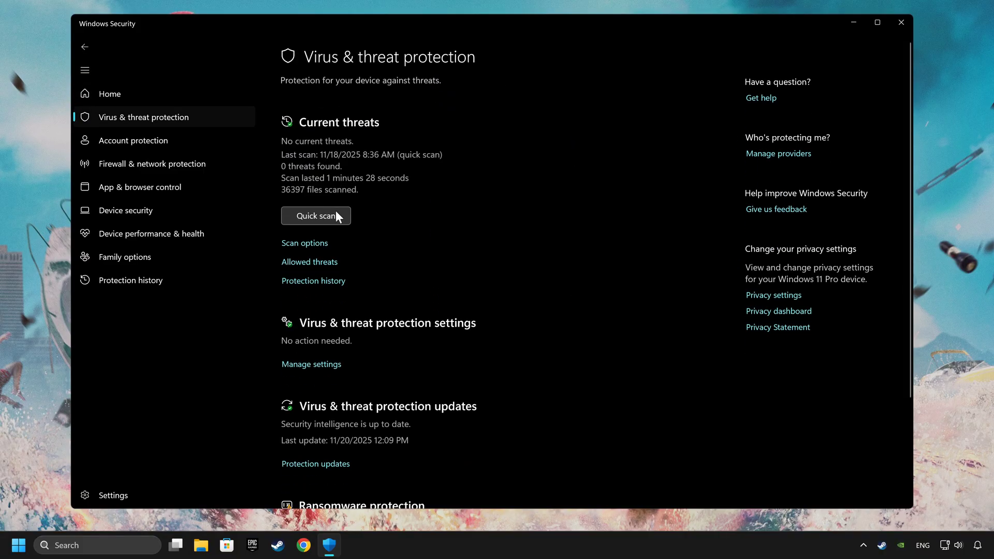
mouse_move(348, 301)
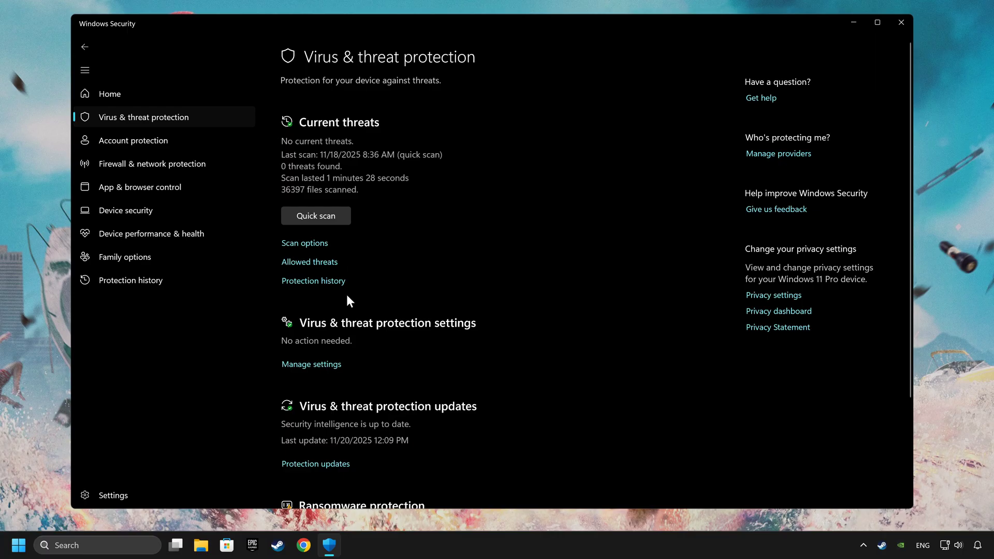
click(311, 364)
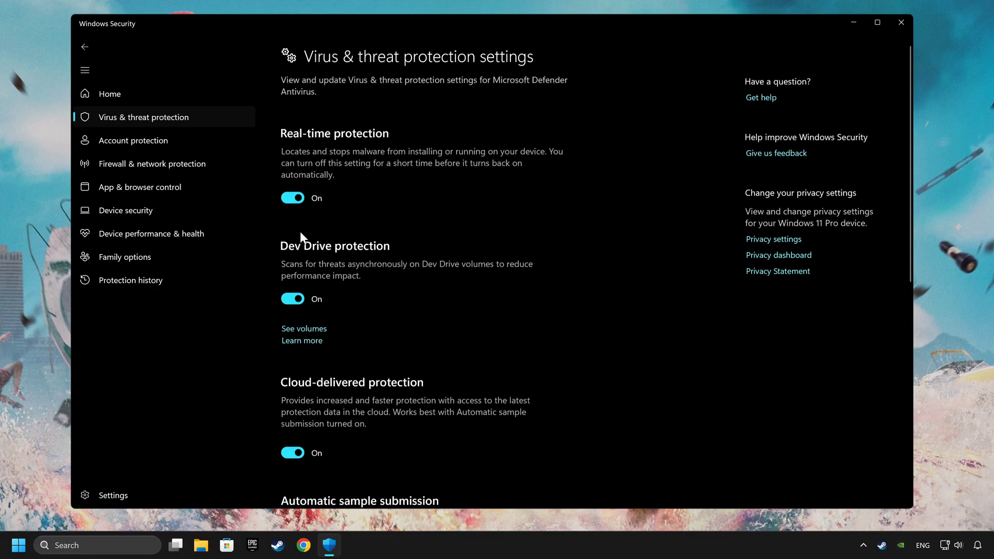
Go to Defender's Exclusions page and show the Add an exclusion type choices
scroll(down, 3)
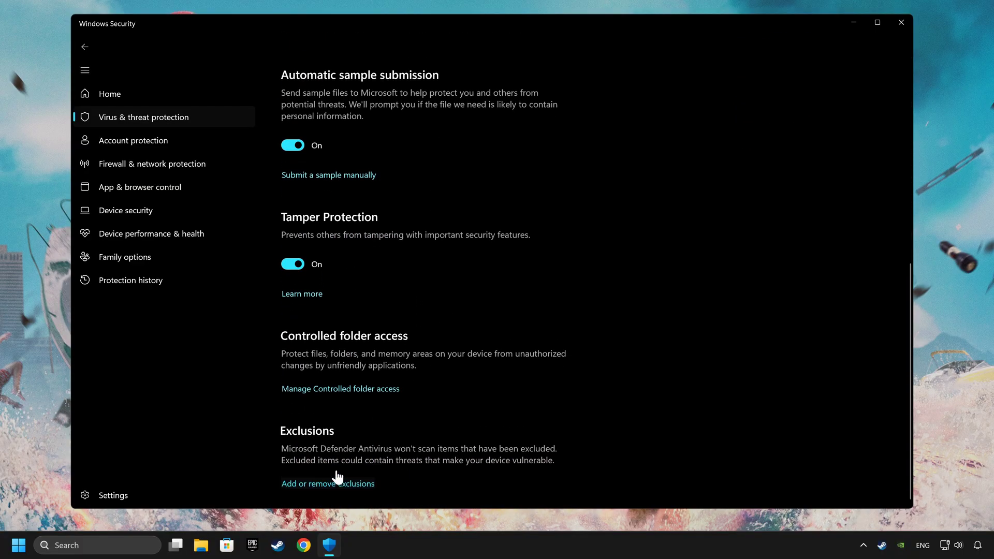
click(328, 484)
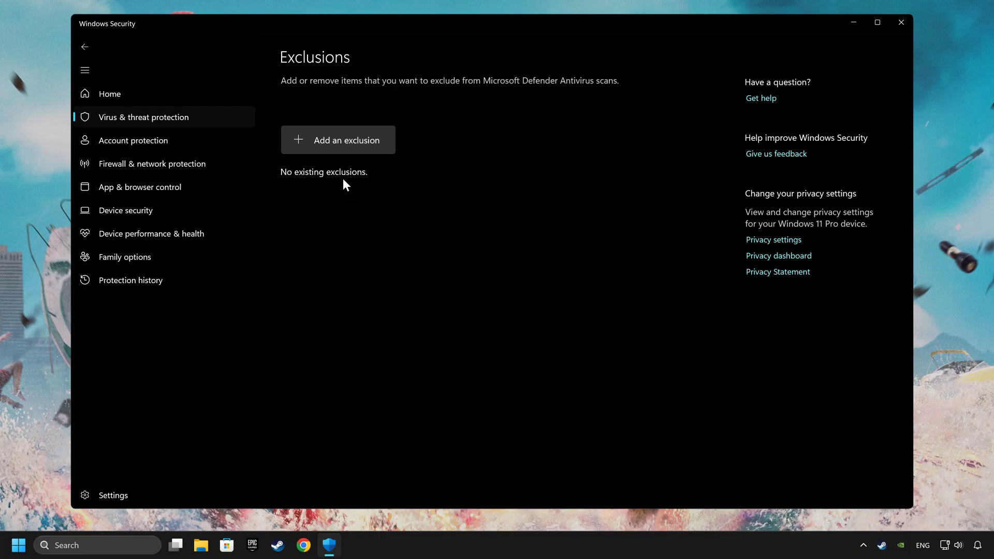
click(337, 140)
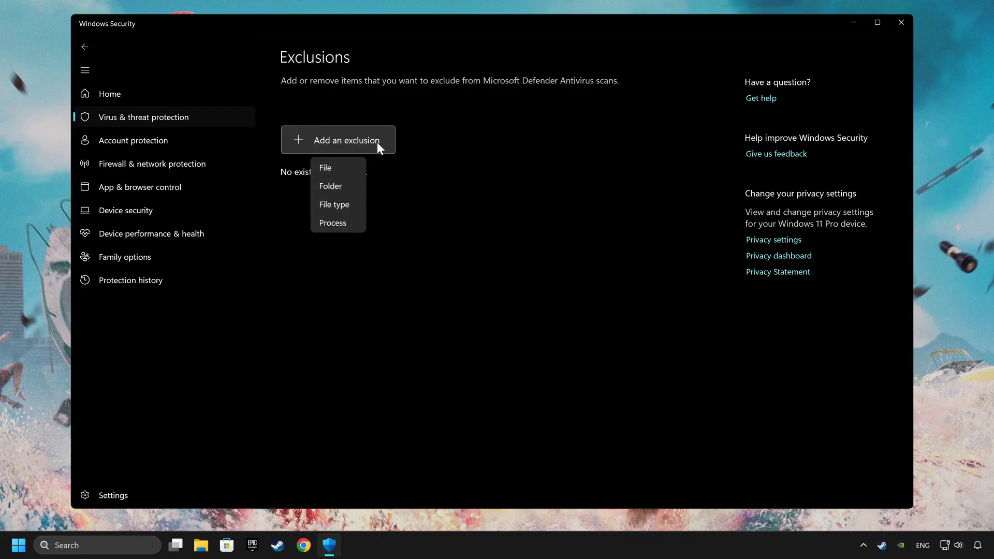
mouse_move(330, 185)
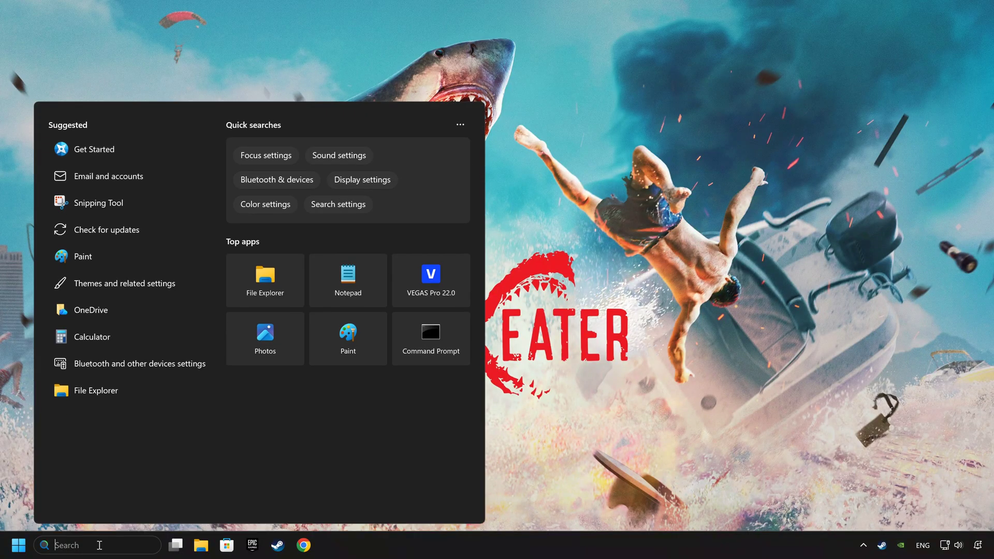
Launch Command Prompt as administrator from a 'cmd' search
text(cmd)
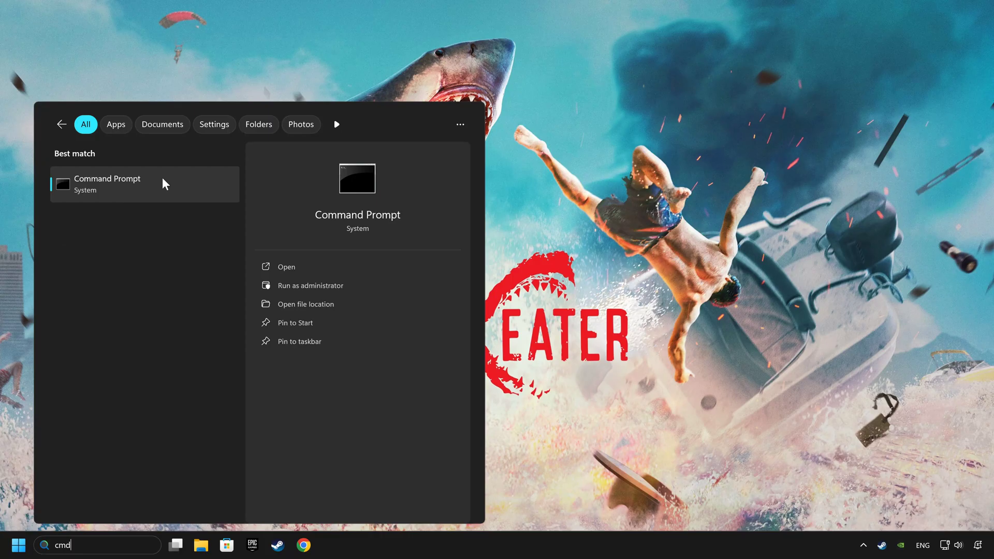
right_click(106, 185)
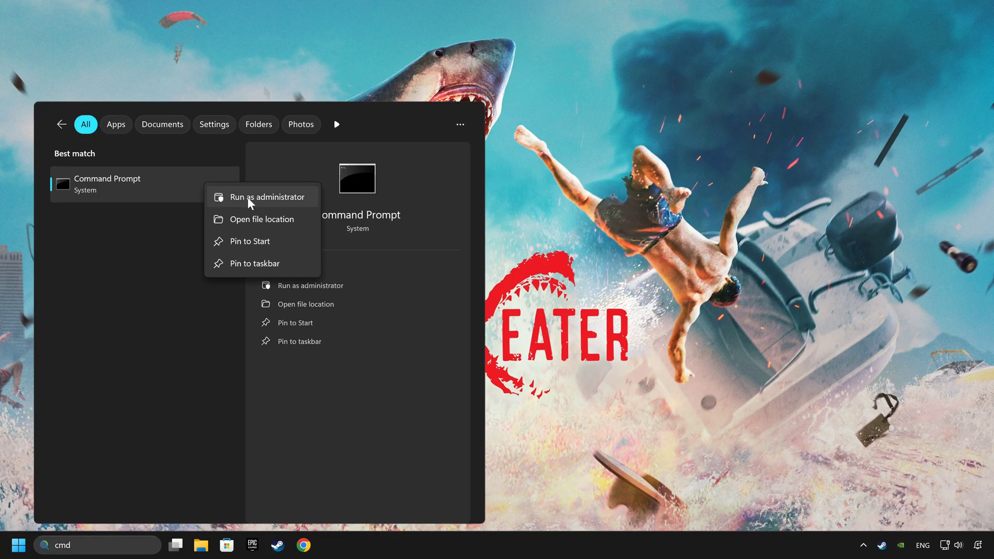
click(267, 196)
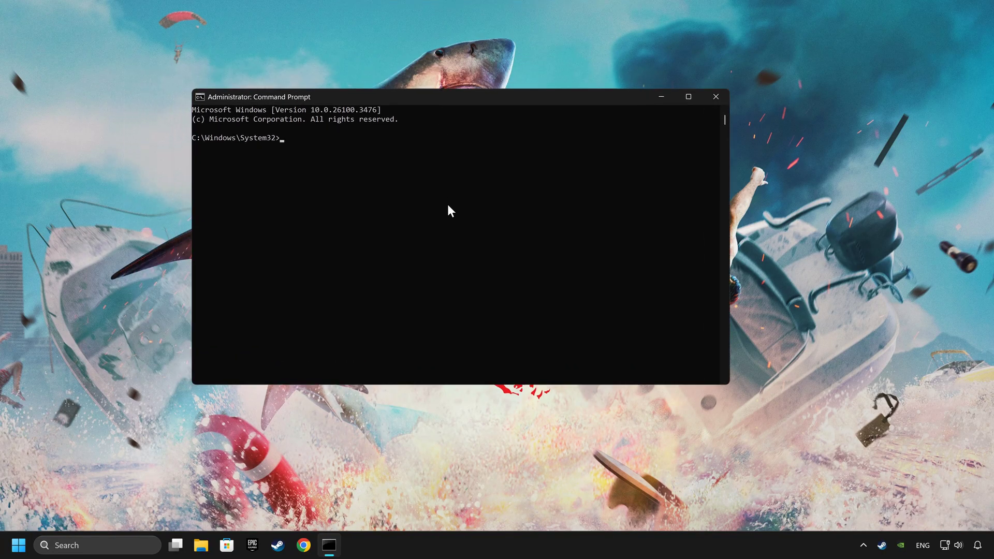
Run sfc /scannow, which reports no integrity violations, then close Command Prompt
text(sfc /scannow)
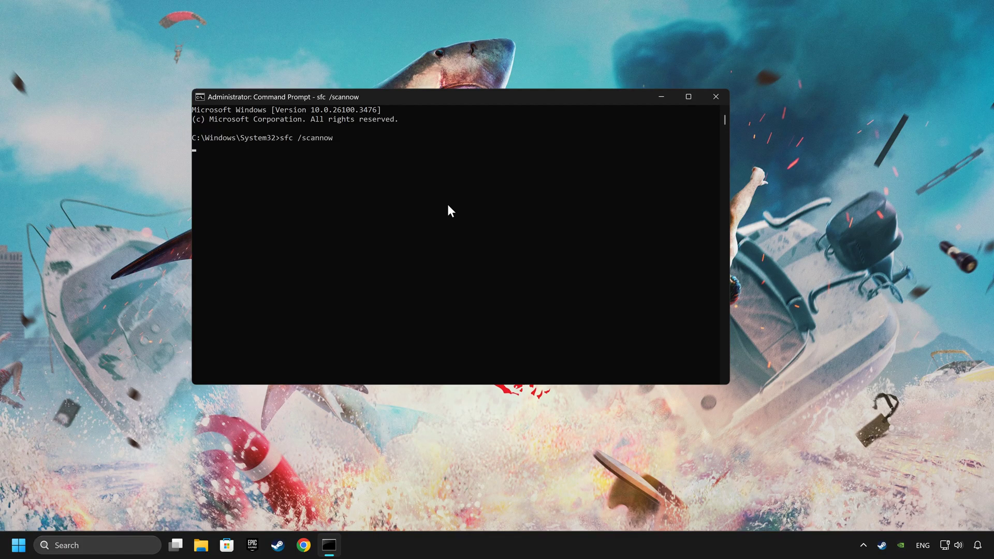
key(enter)
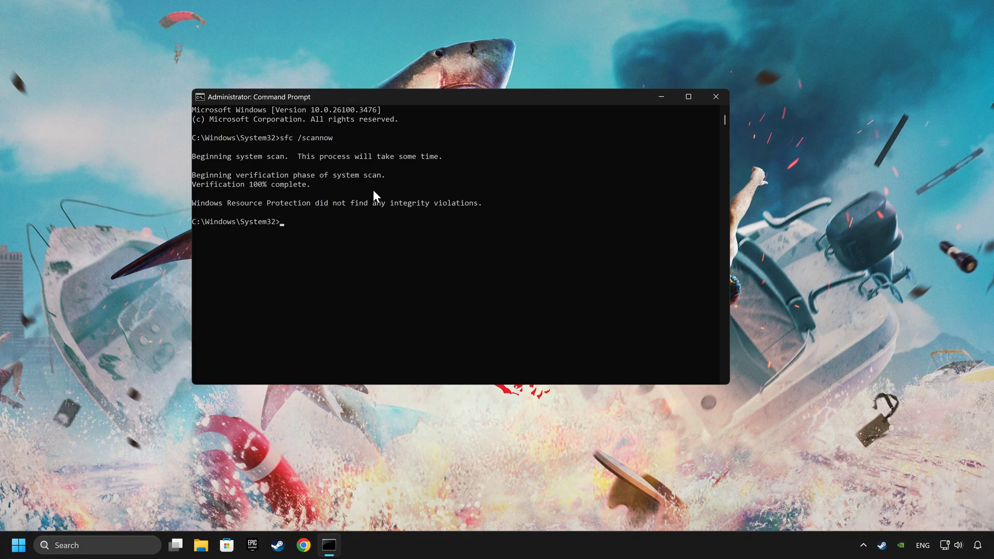
click(715, 96)
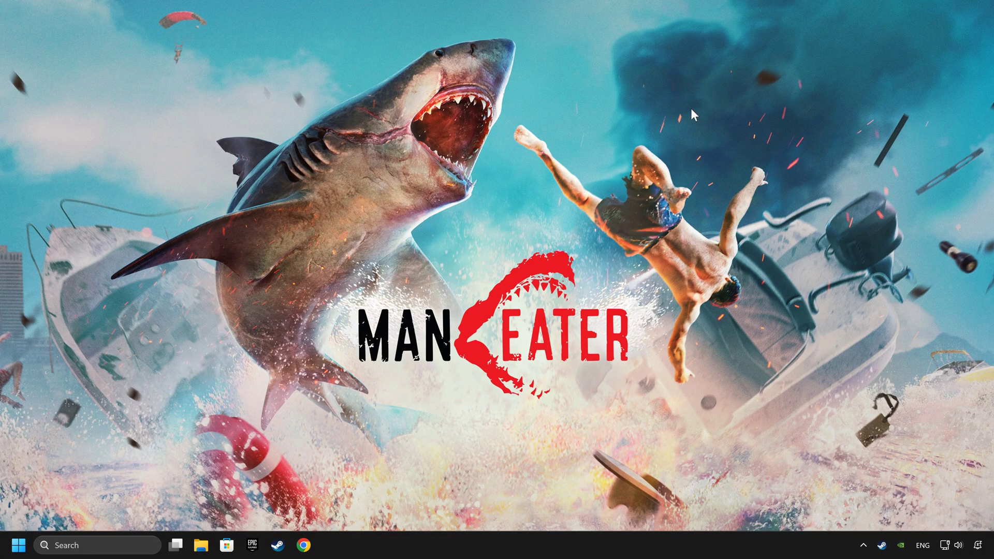